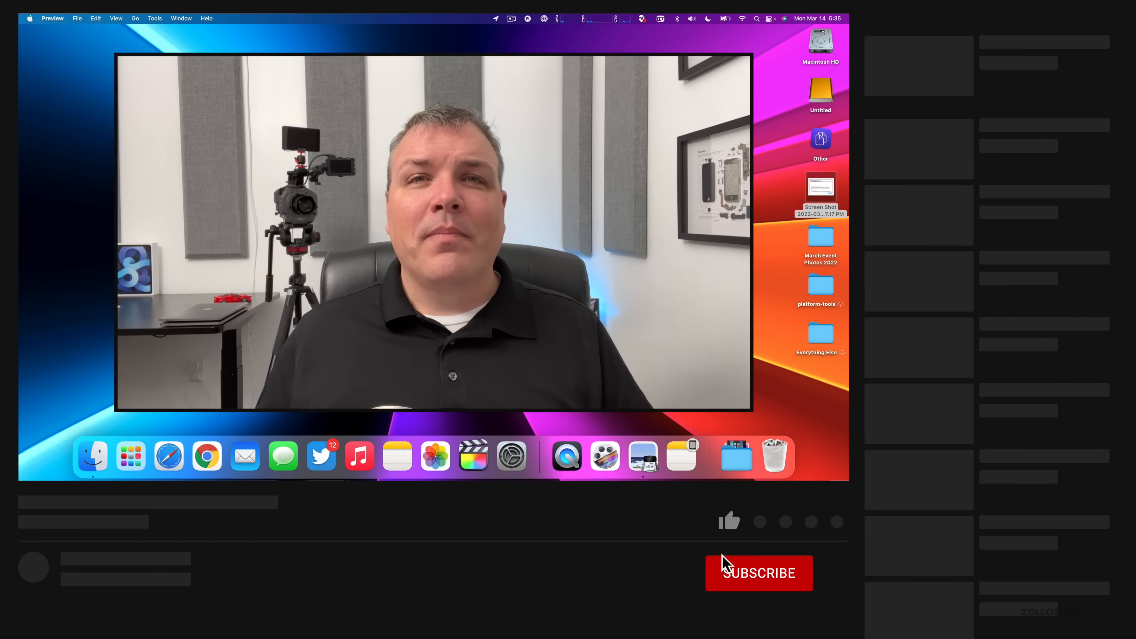
- Close the Preview window showing the macOS Monterey 12.3 update screenshot
left_click(758, 572)
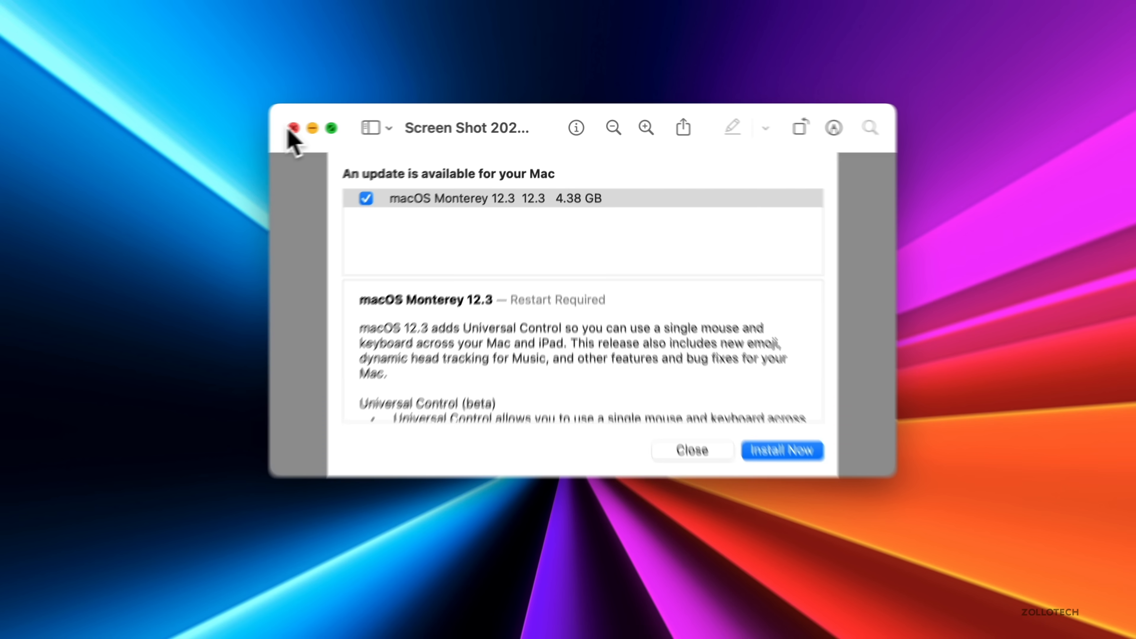
left_click(294, 129)
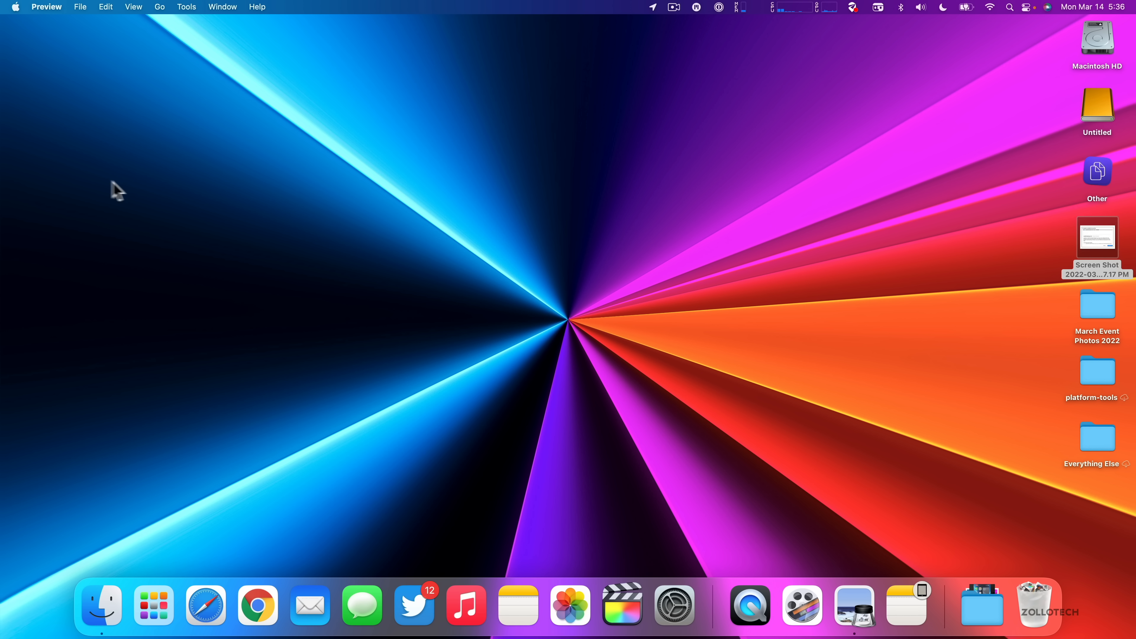
- Show About This Mac from the Apple menu, confirming macOS Monterey 12.3
left_click(17, 7)
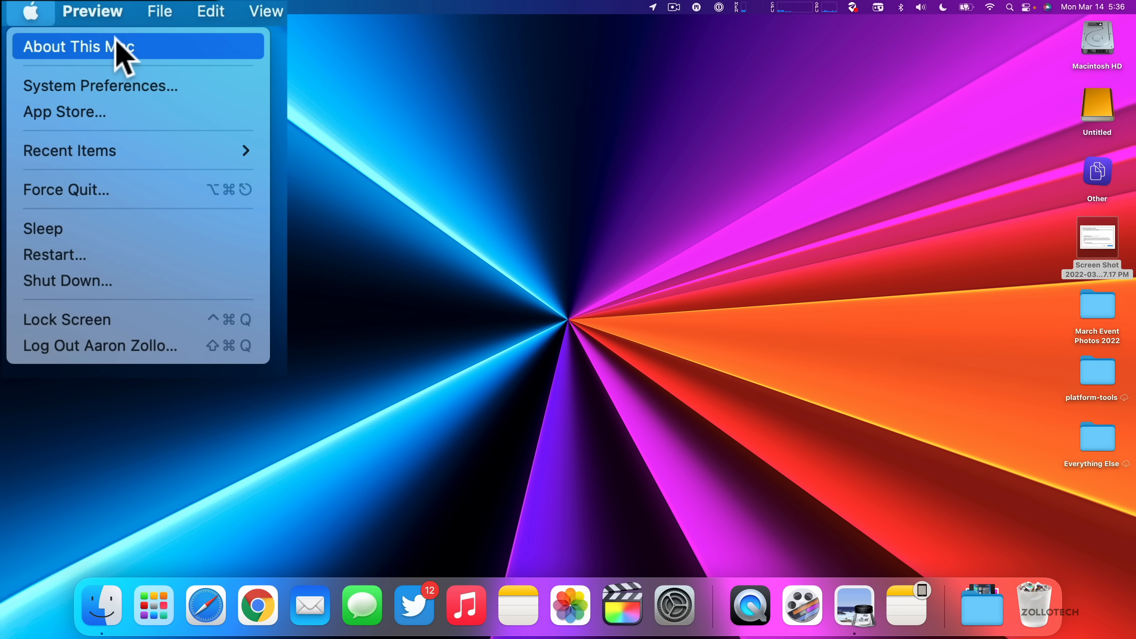
left_click(89, 47)
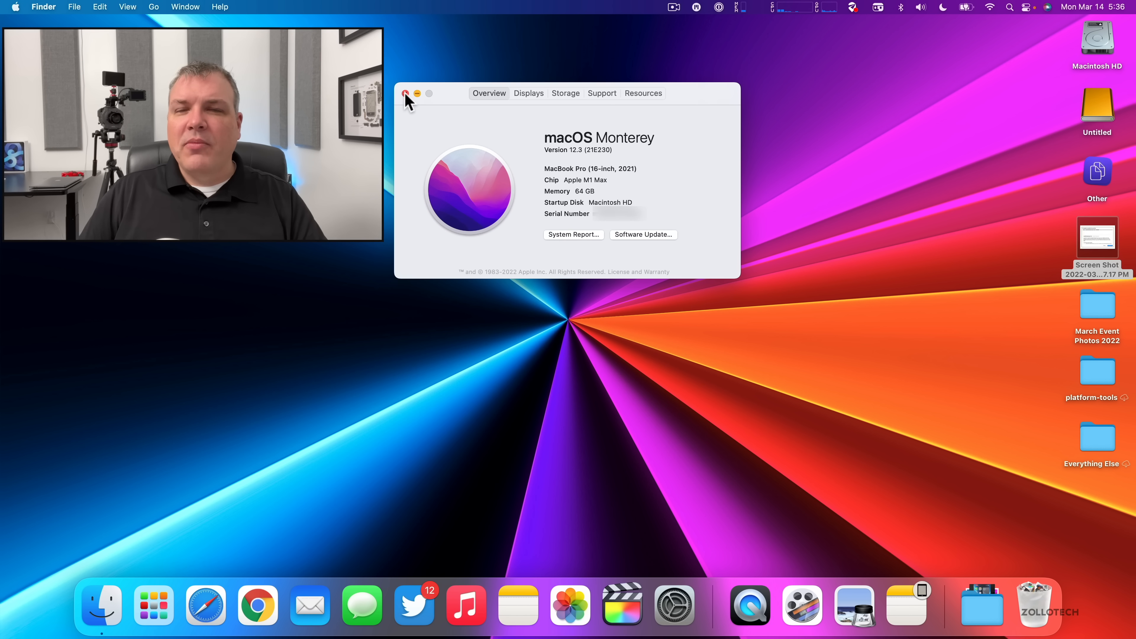
- Close About This Mac and reach Displays > Universal Control in System Preferences
left_click(405, 93)
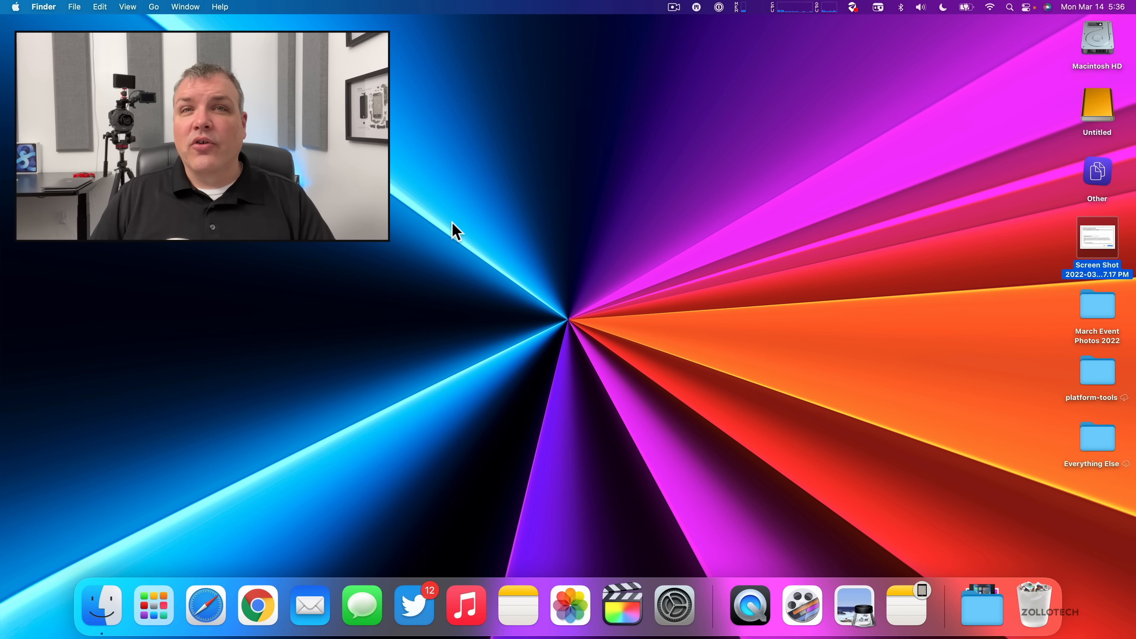
mouse_move(740, 479)
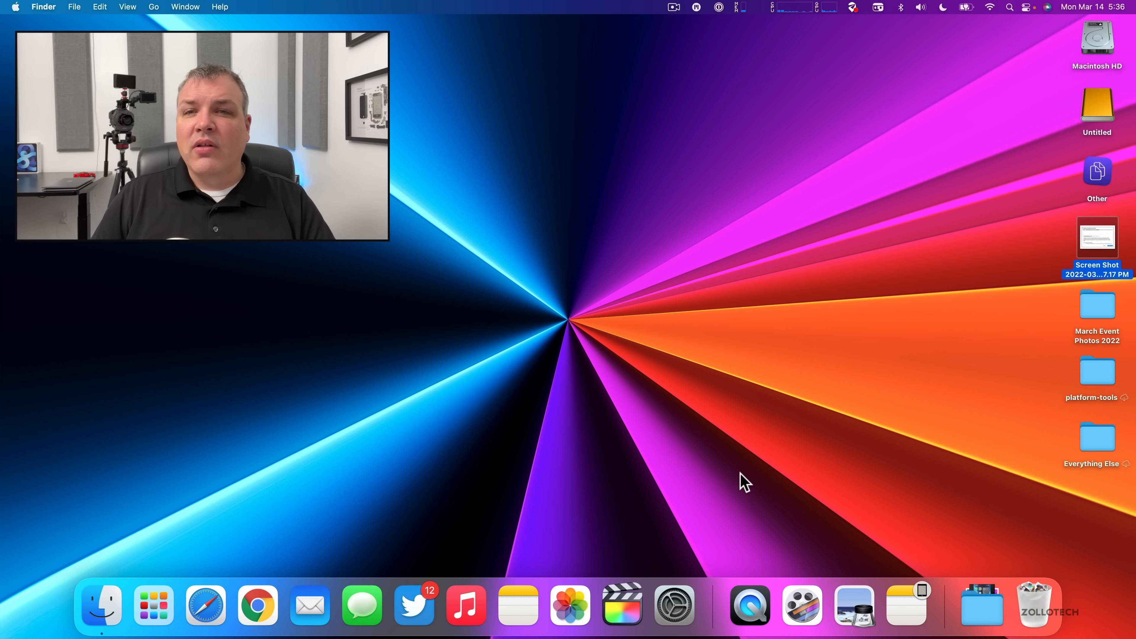
mouse_move(640, 477)
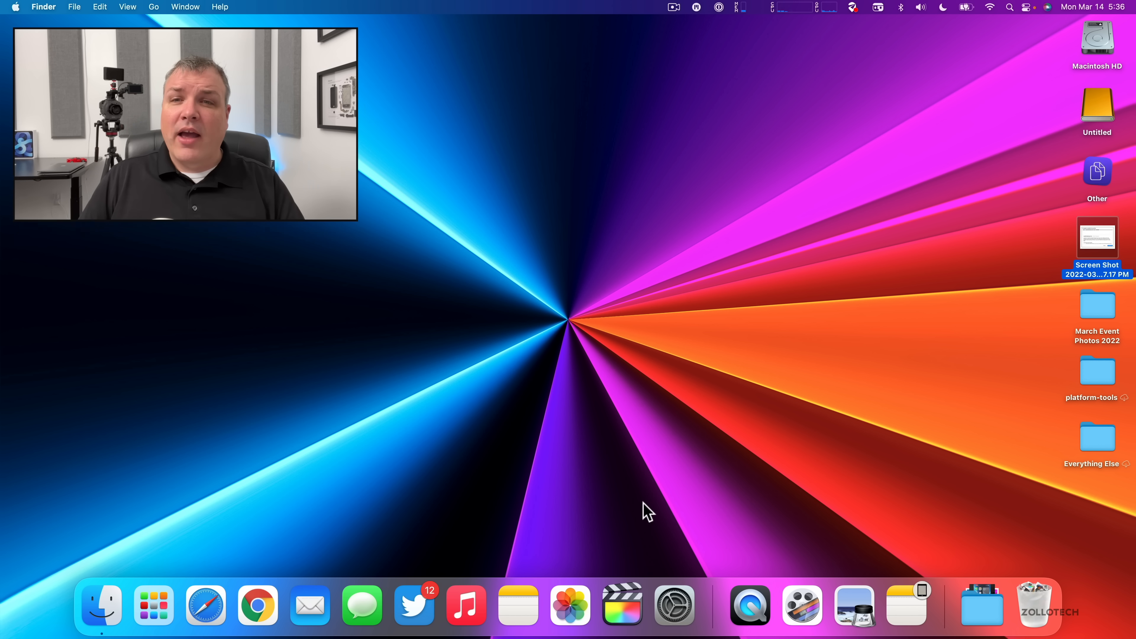
left_click(675, 610)
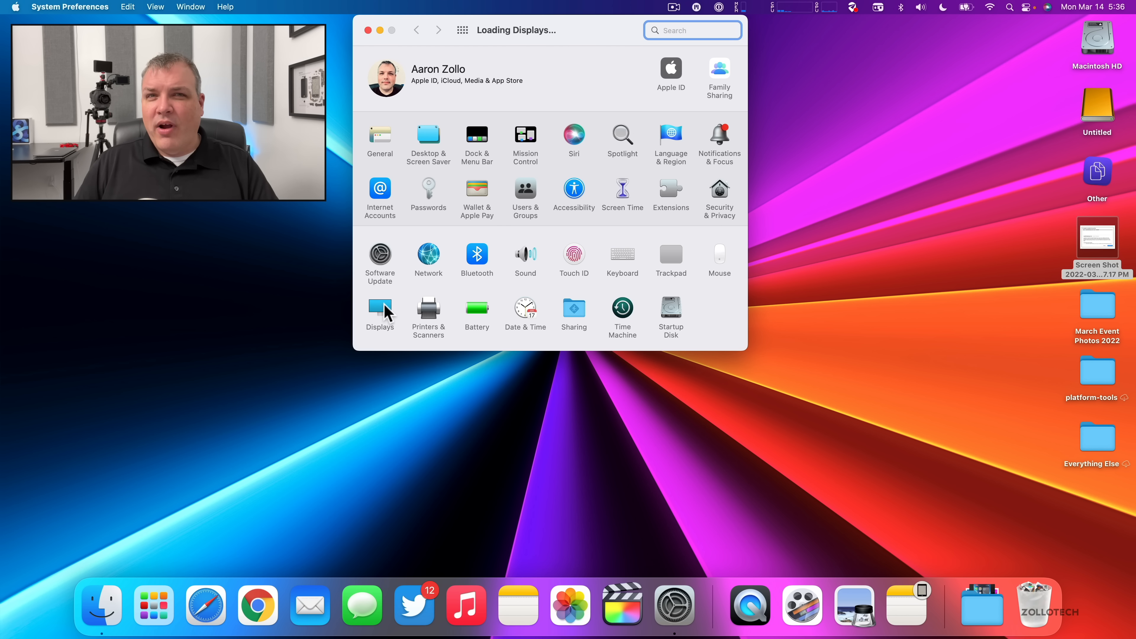
left_click(380, 307)
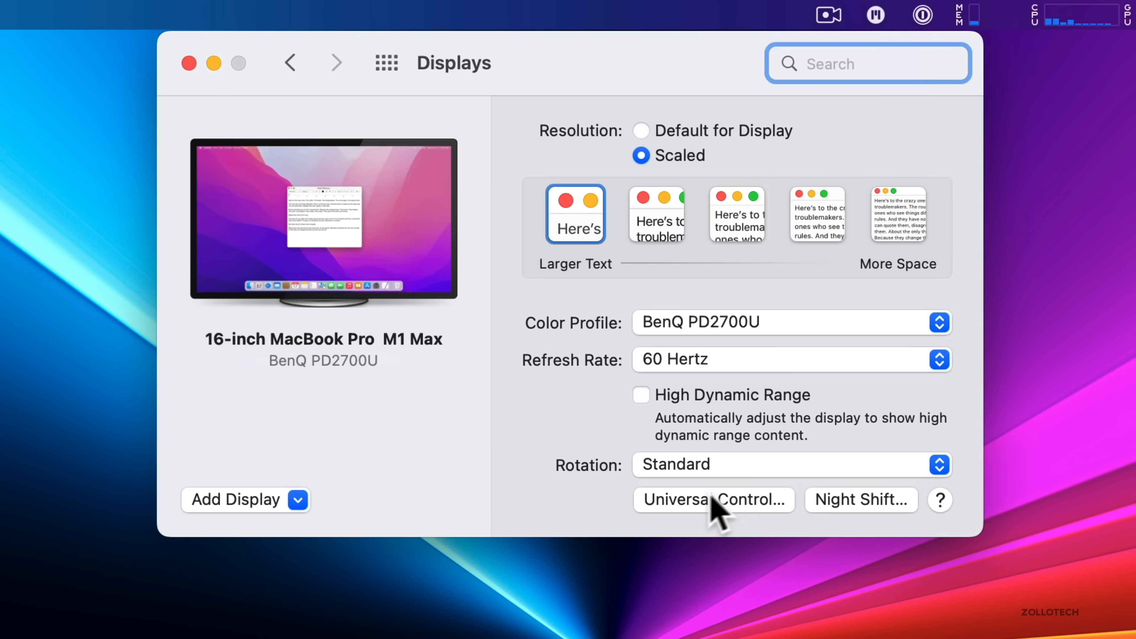
left_click(713, 499)
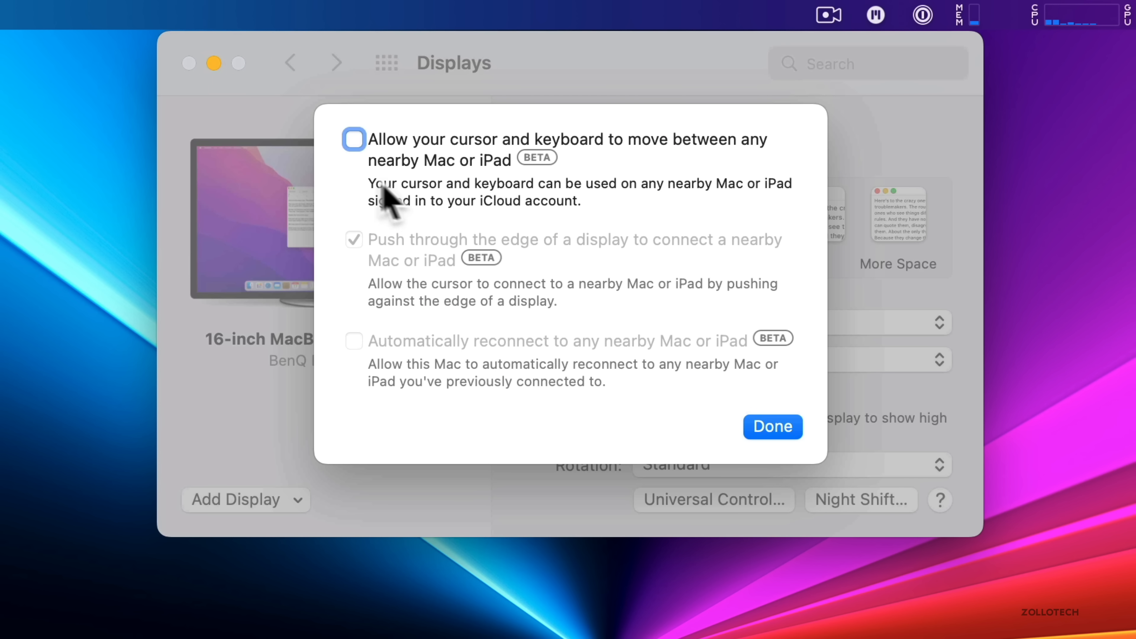
mouse_move(465, 180)
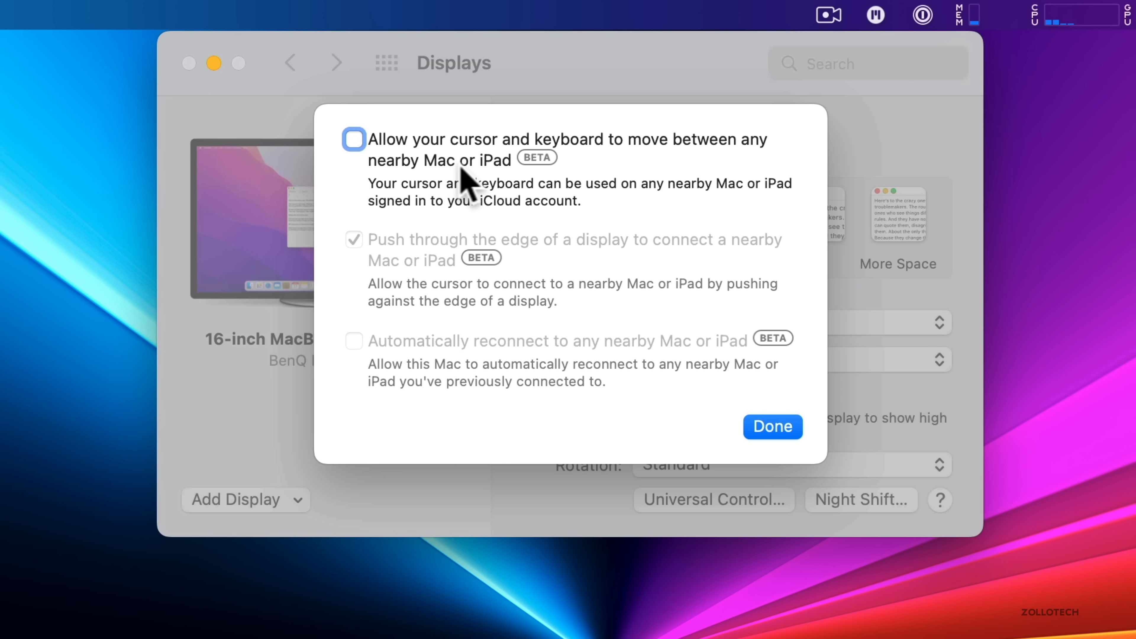
mouse_move(478, 190)
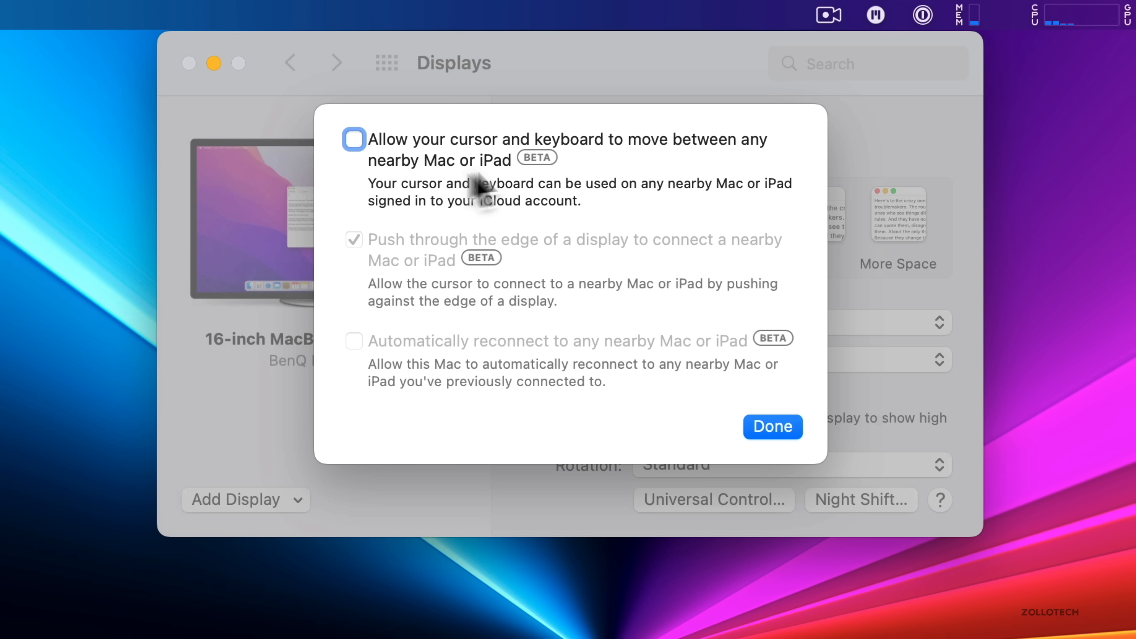
left_click(355, 140)
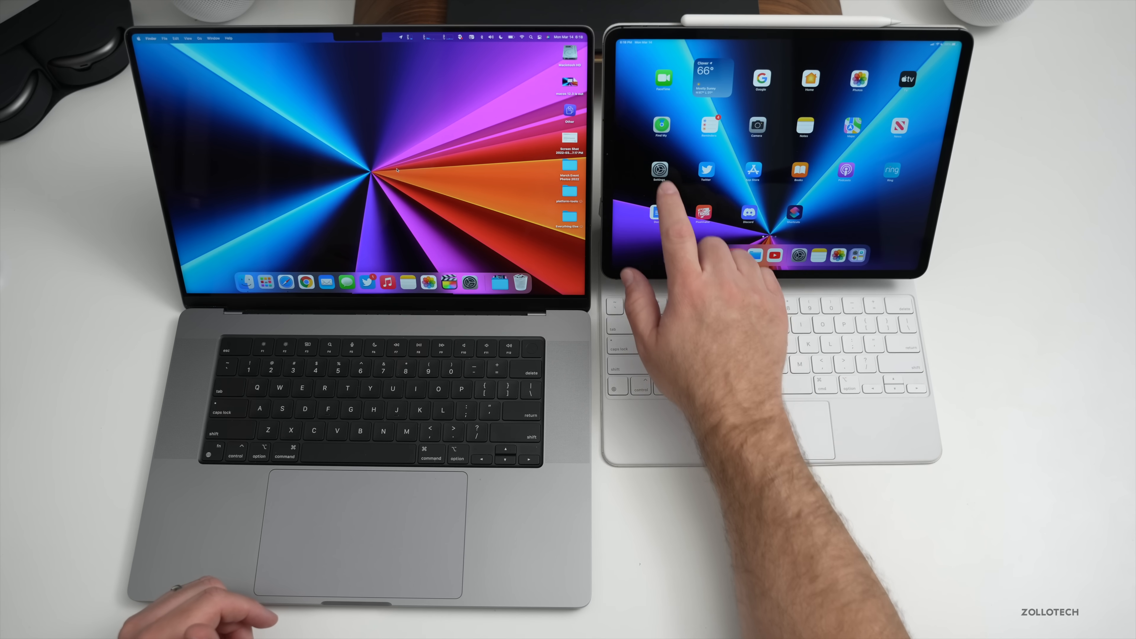
- Open the iPad's Settings app and select General in the sidebar
left_click(659, 169)
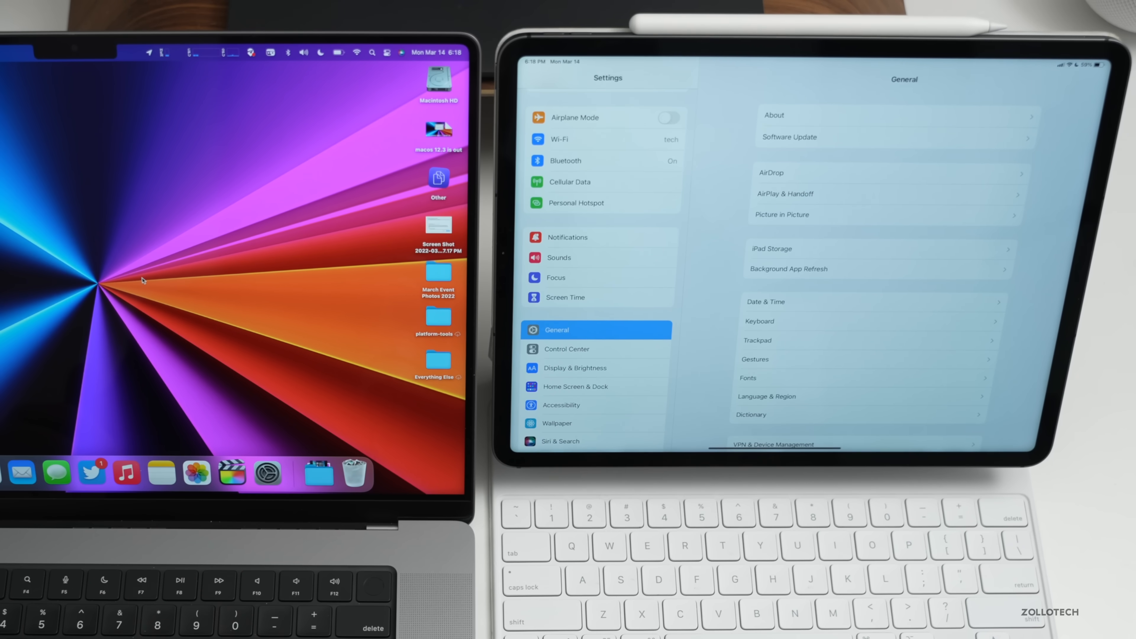
left_click(786, 193)
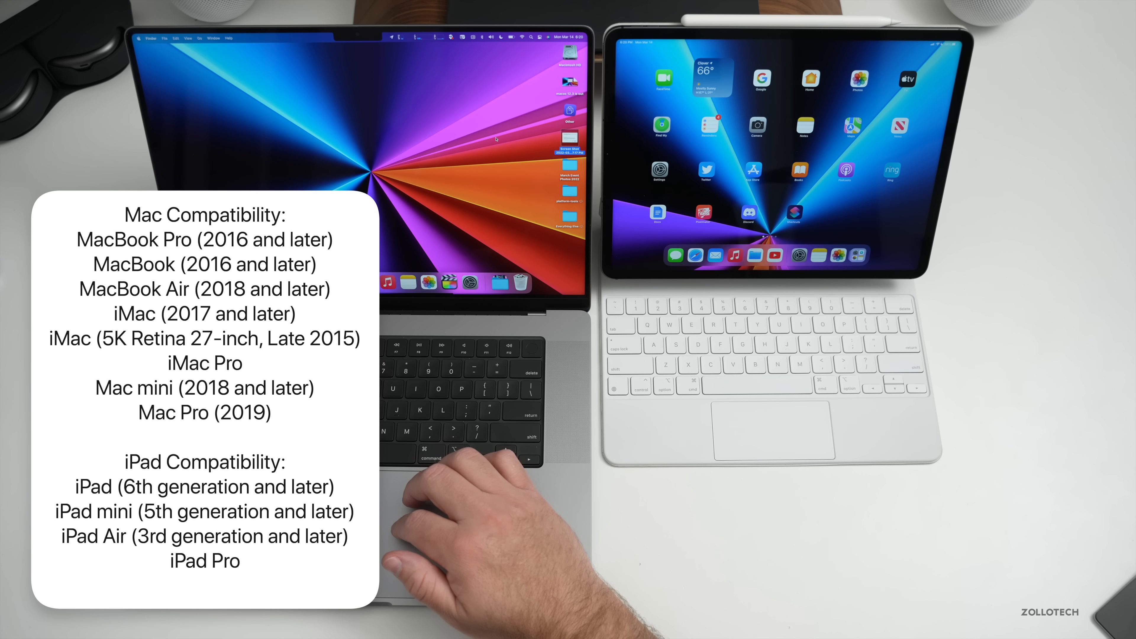
mouse_move(453, 497)
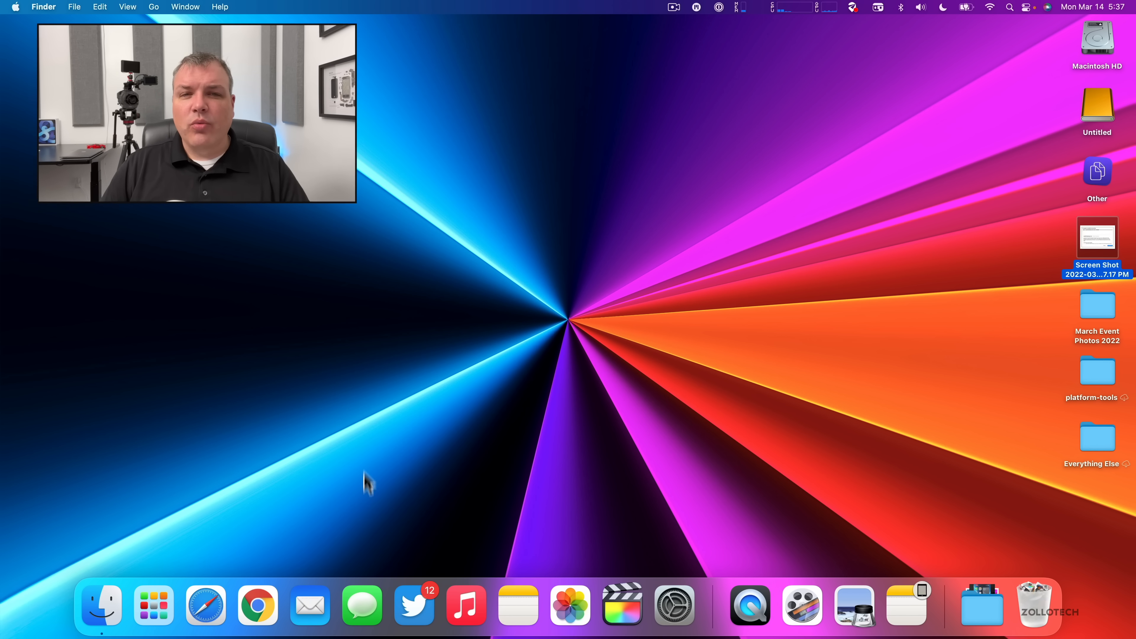
left_click(360, 609)
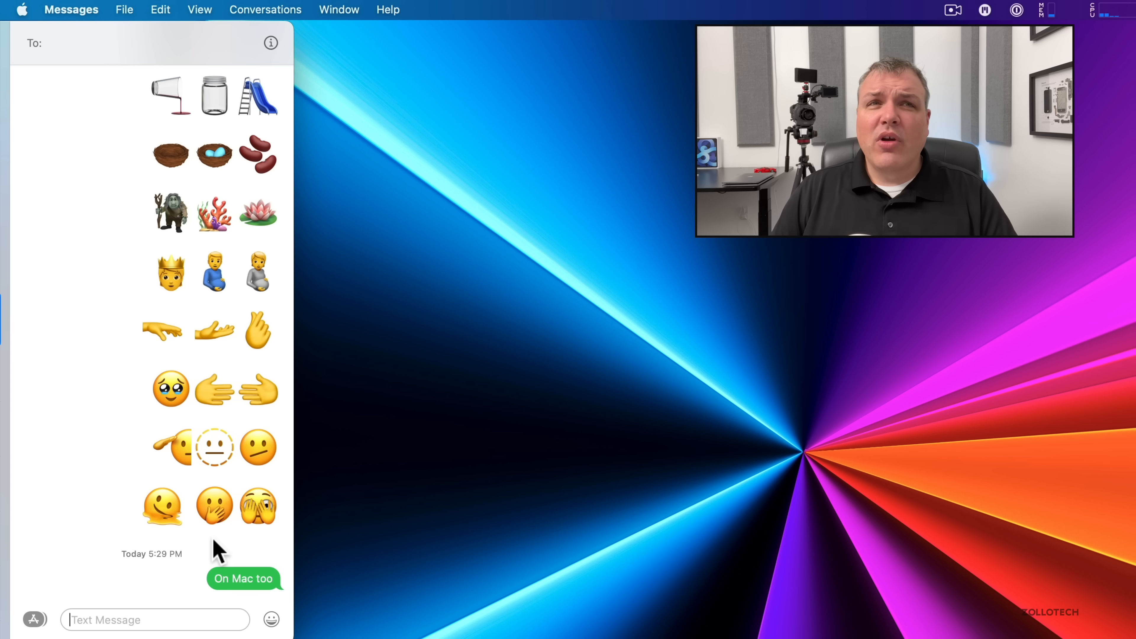
mouse_move(198, 376)
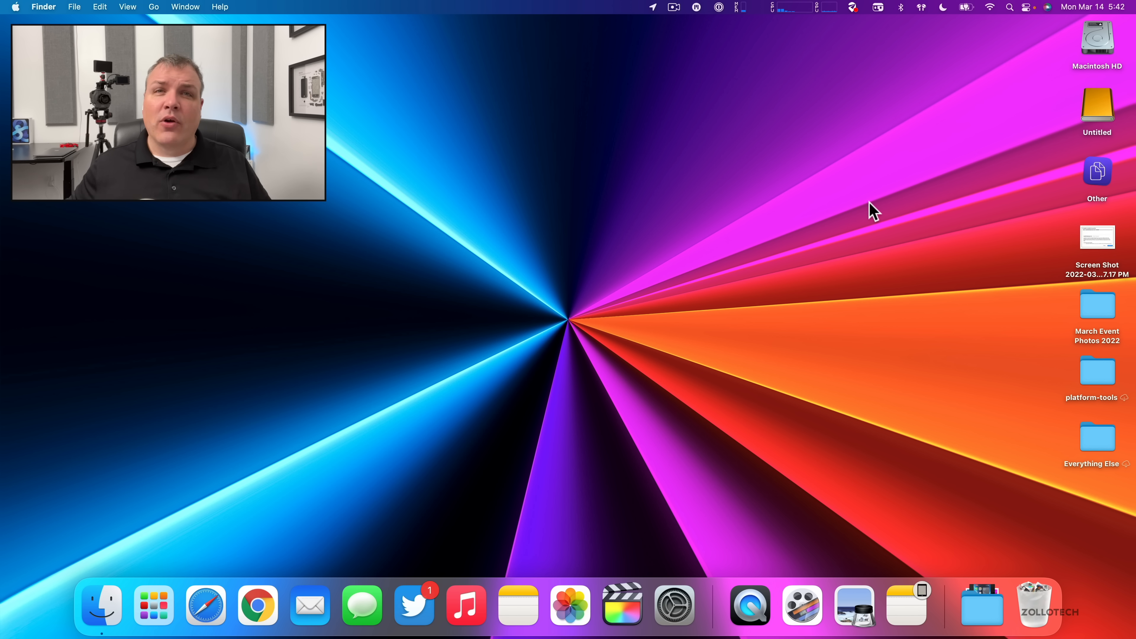
mouse_move(989, 33)
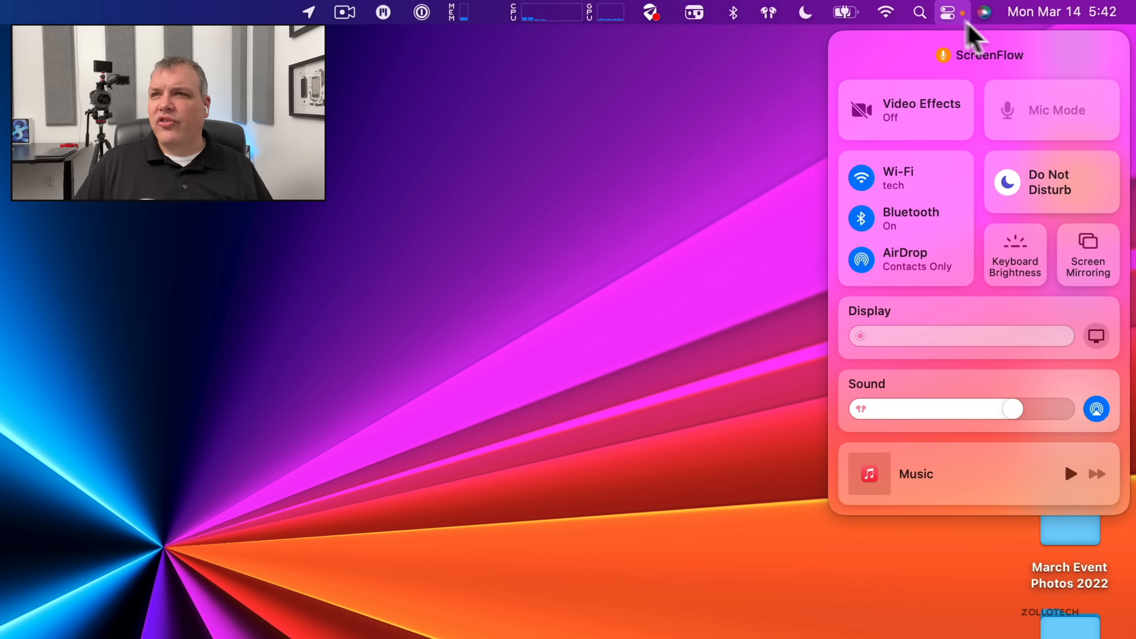
- Switch sound output from AirPods to MacBook Pro Speakers and dismiss the panel
left_click(1096, 408)
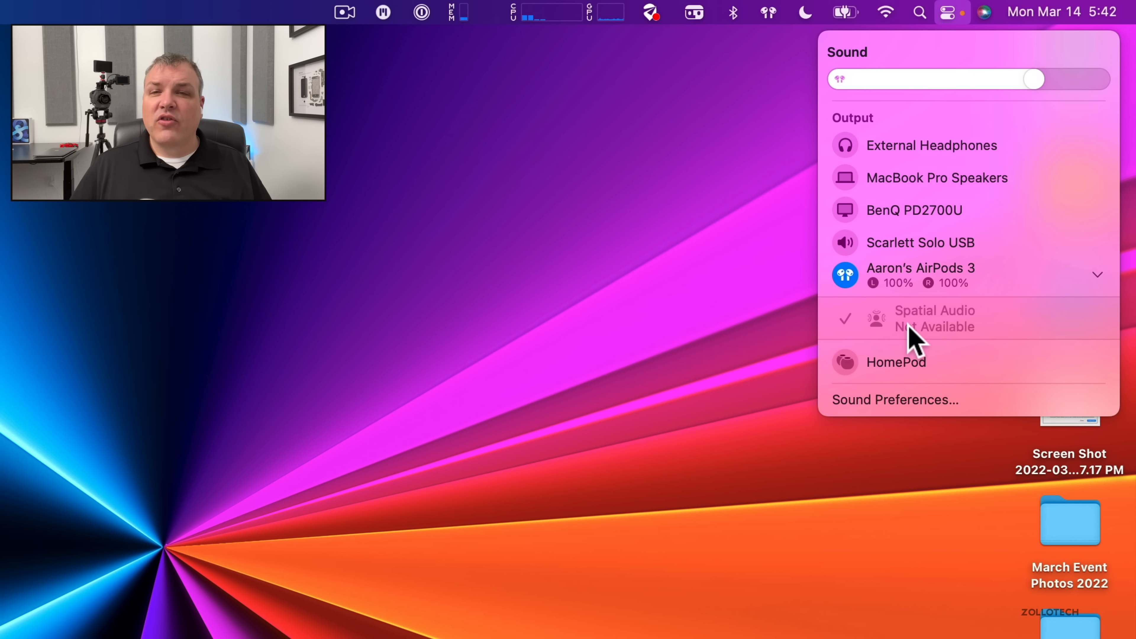
mouse_move(910, 336)
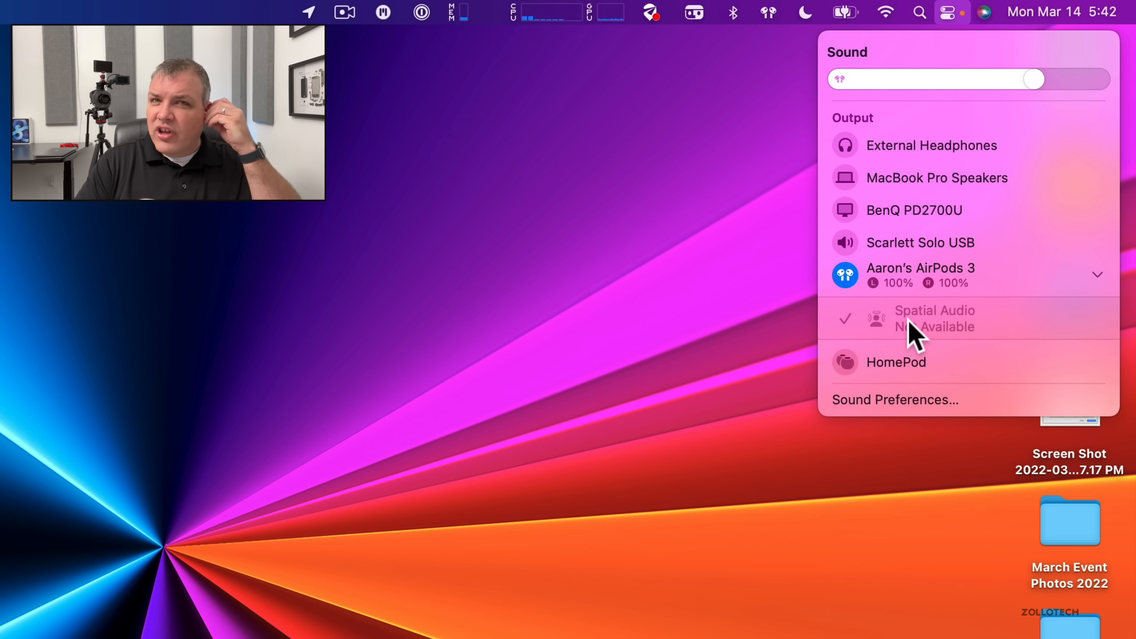
left_click(936, 177)
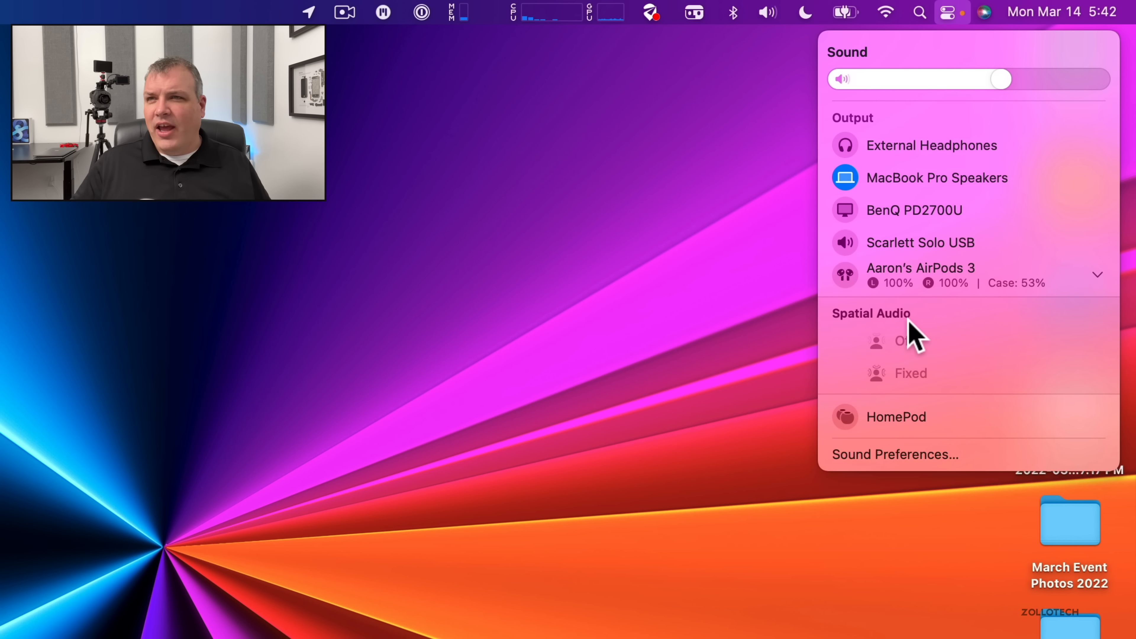
mouse_move(826, 394)
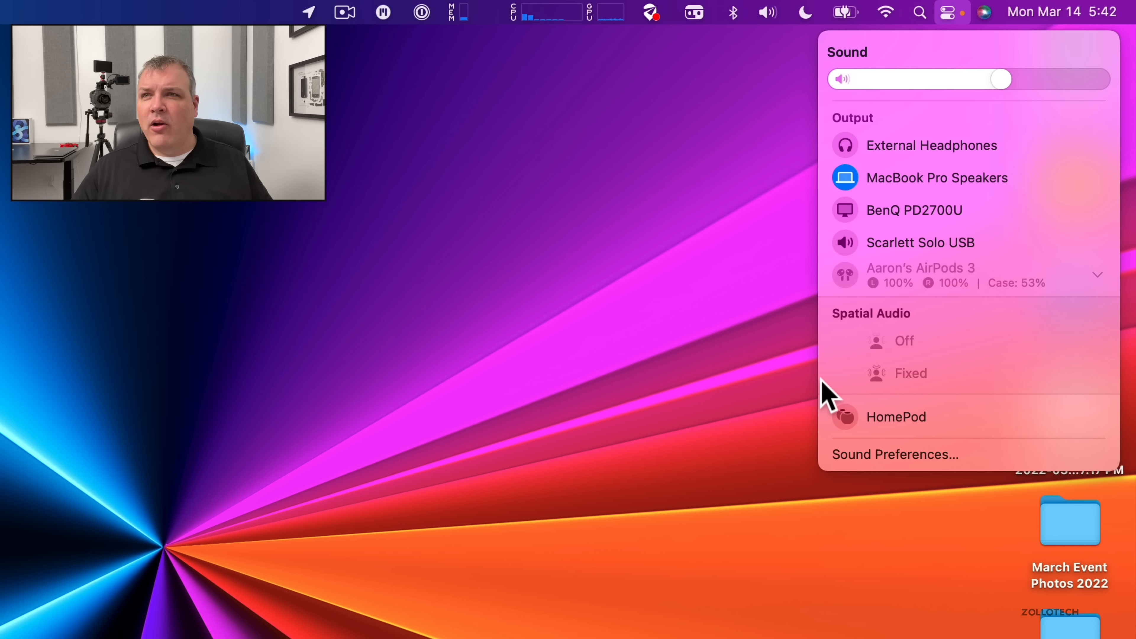
left_click(729, 324)
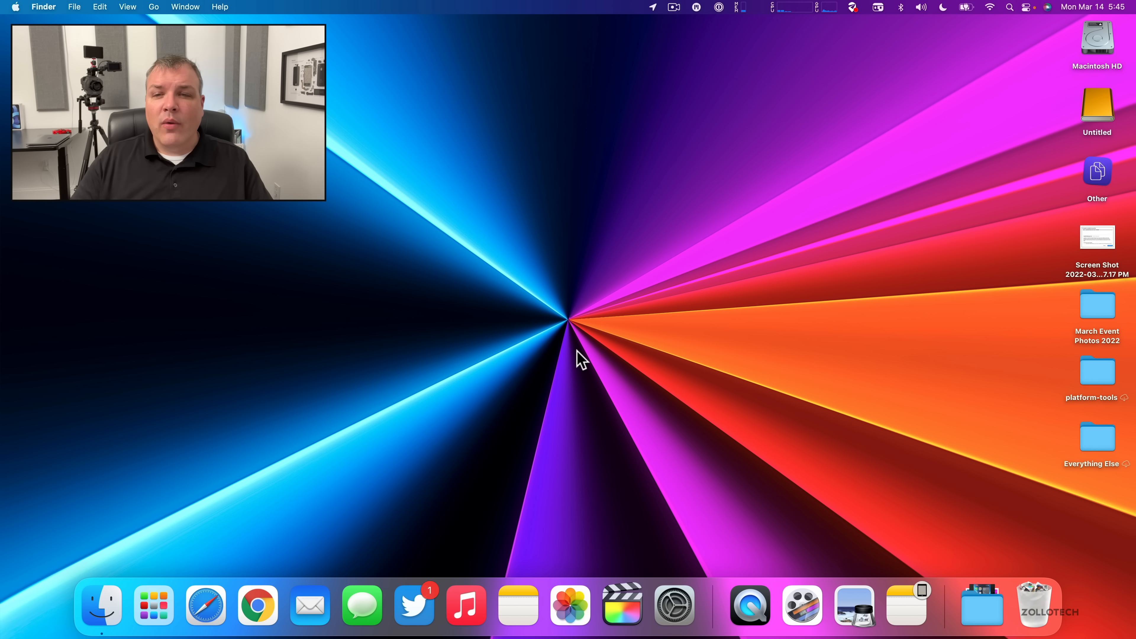
- In Siri preferences, try Voice 5 and settle on Voice 4 from the Siri Voice list
left_click(675, 608)
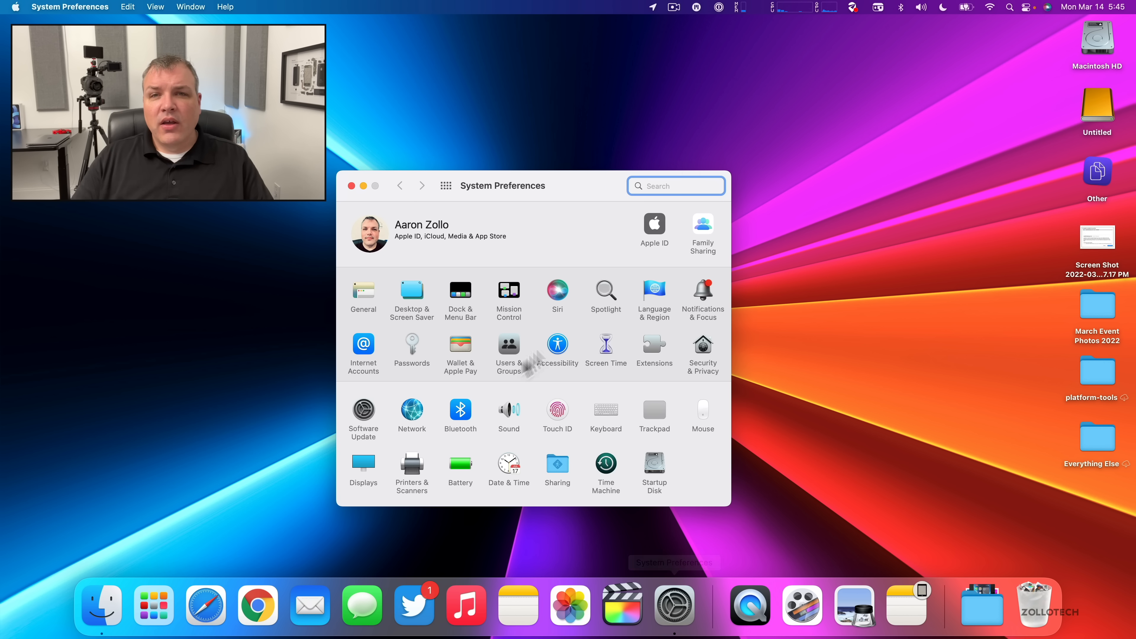
left_click(558, 290)
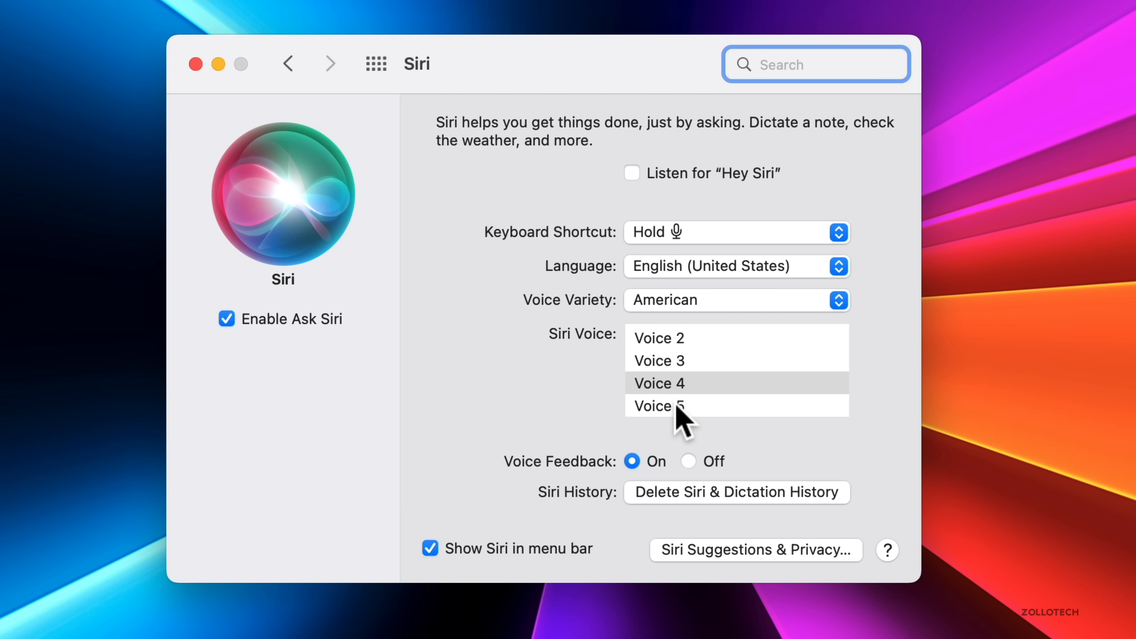
left_click(667, 406)
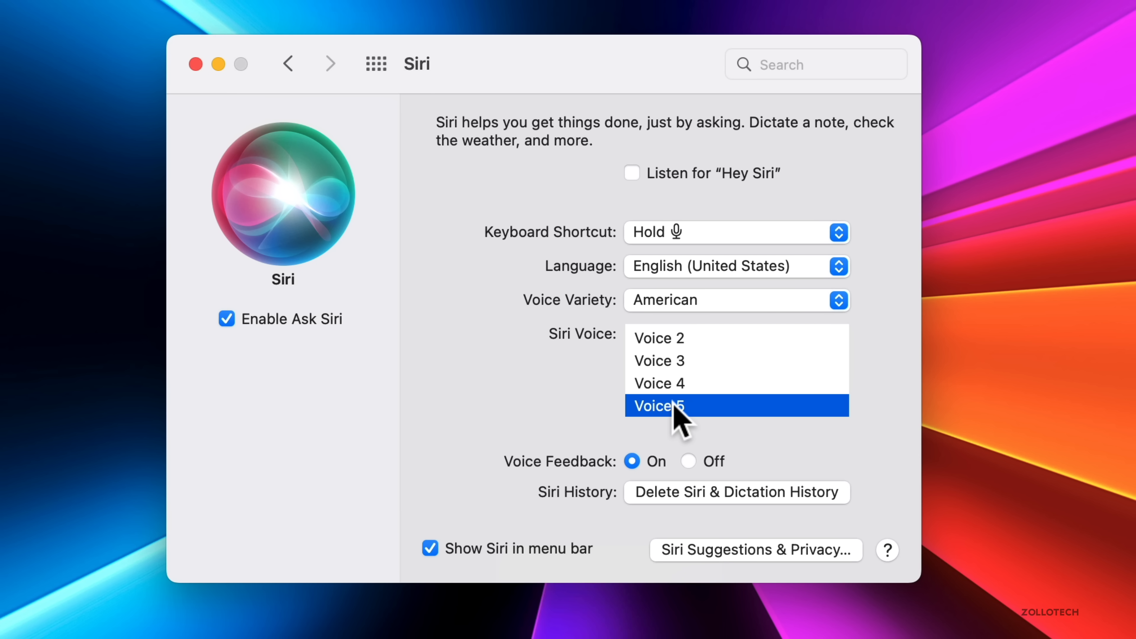
left_click(666, 406)
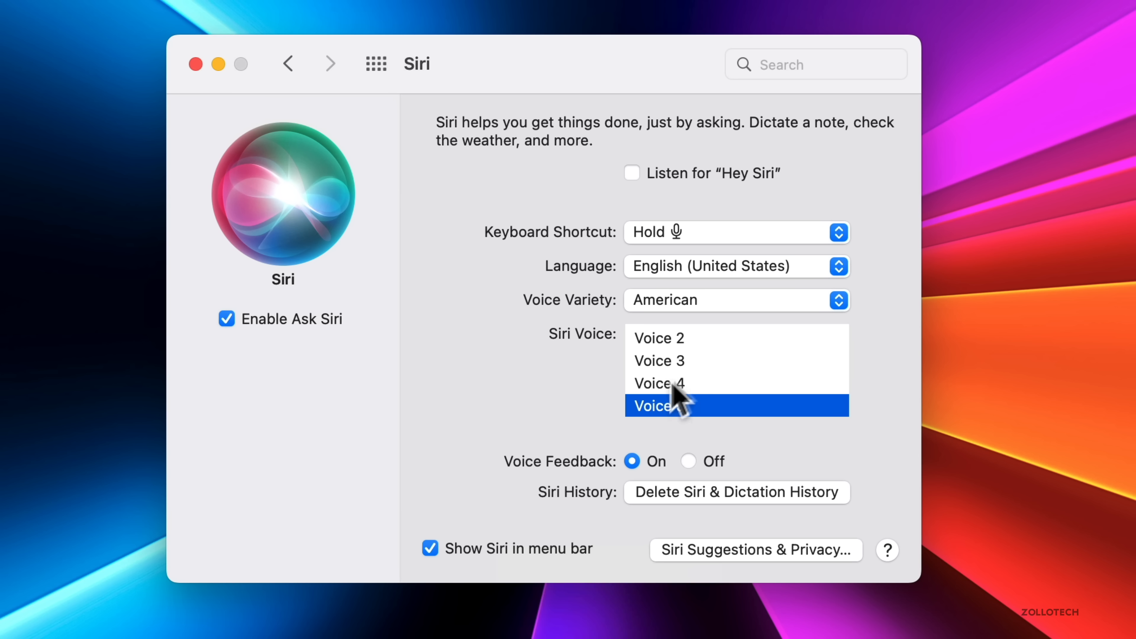
mouse_move(676, 398)
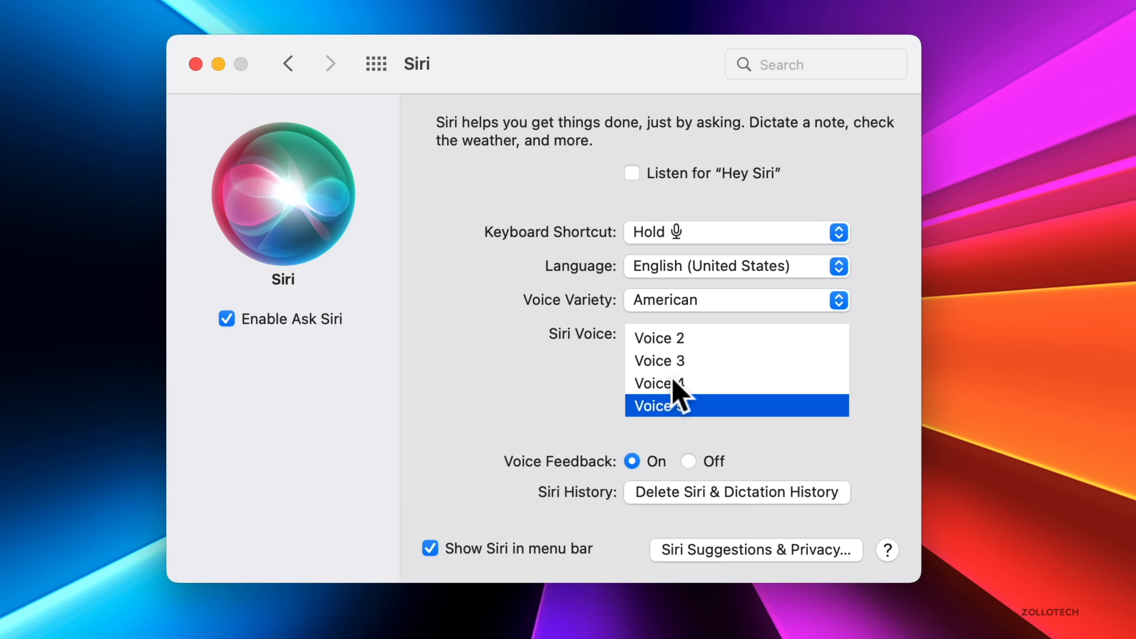
left_click(659, 382)
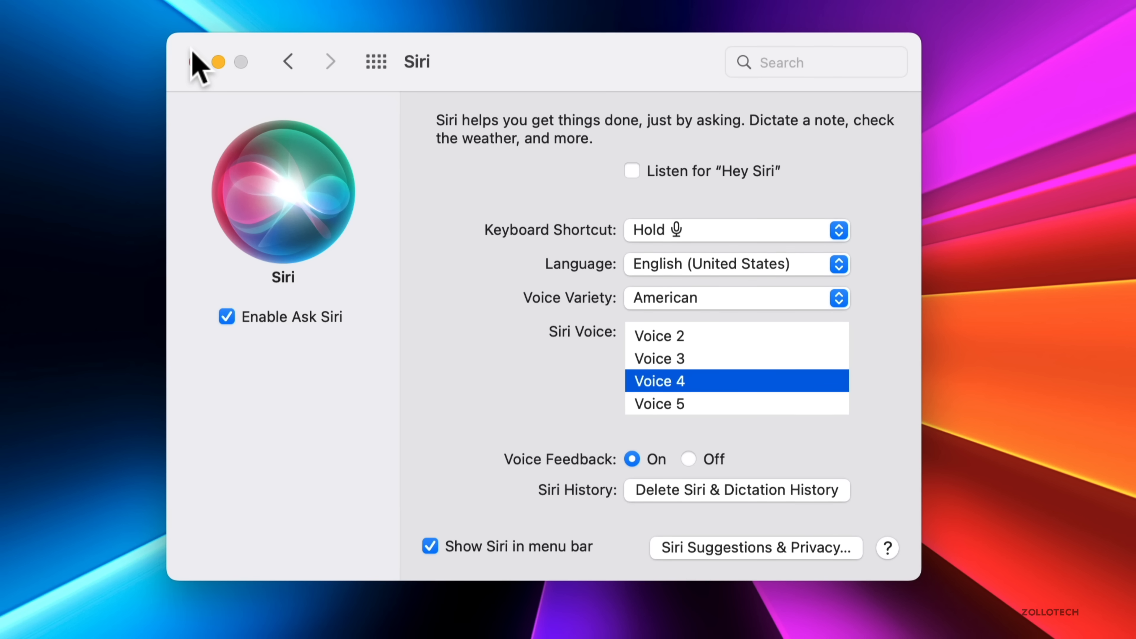
- View Battery Health (Normal, 100% maximum capacity) in Battery preferences and dismiss the report
left_click(288, 62)
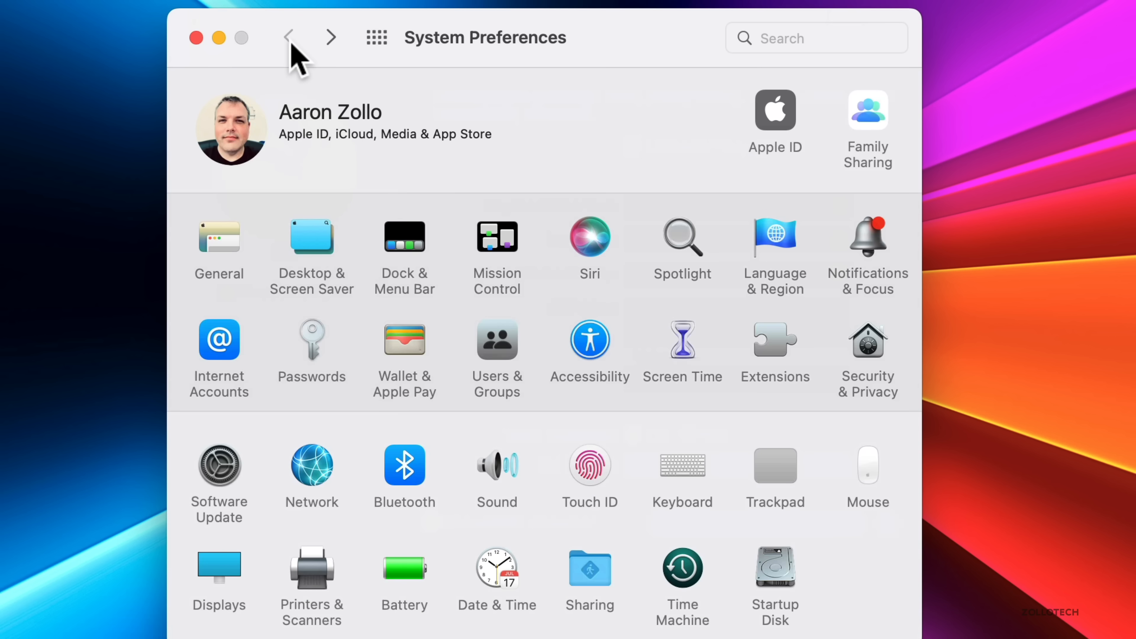
mouse_move(409, 583)
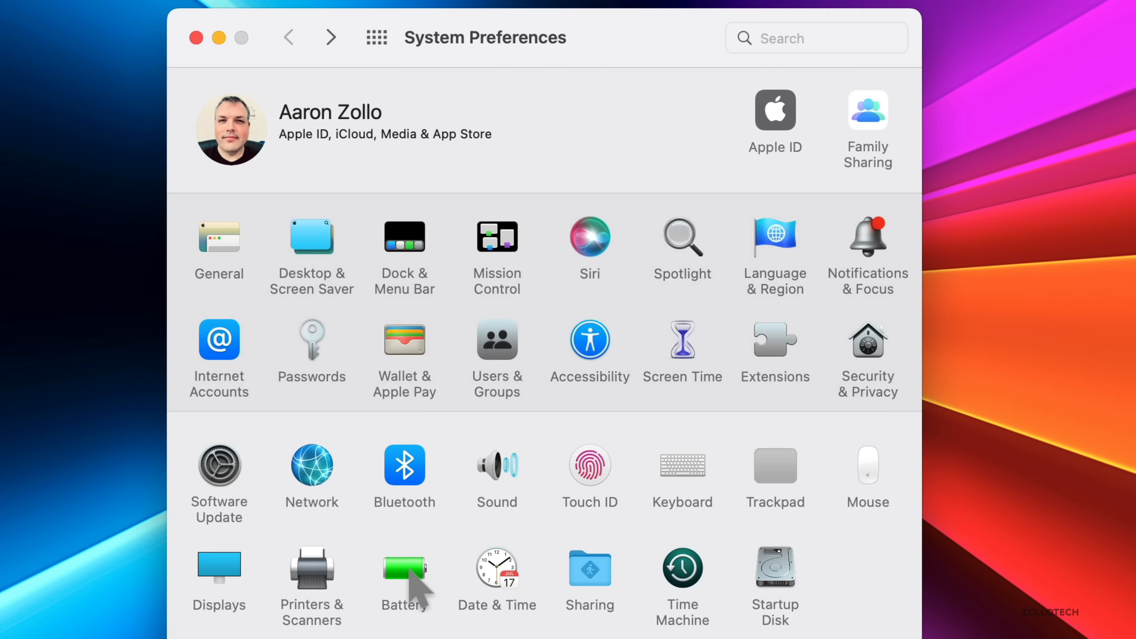
left_click(403, 570)
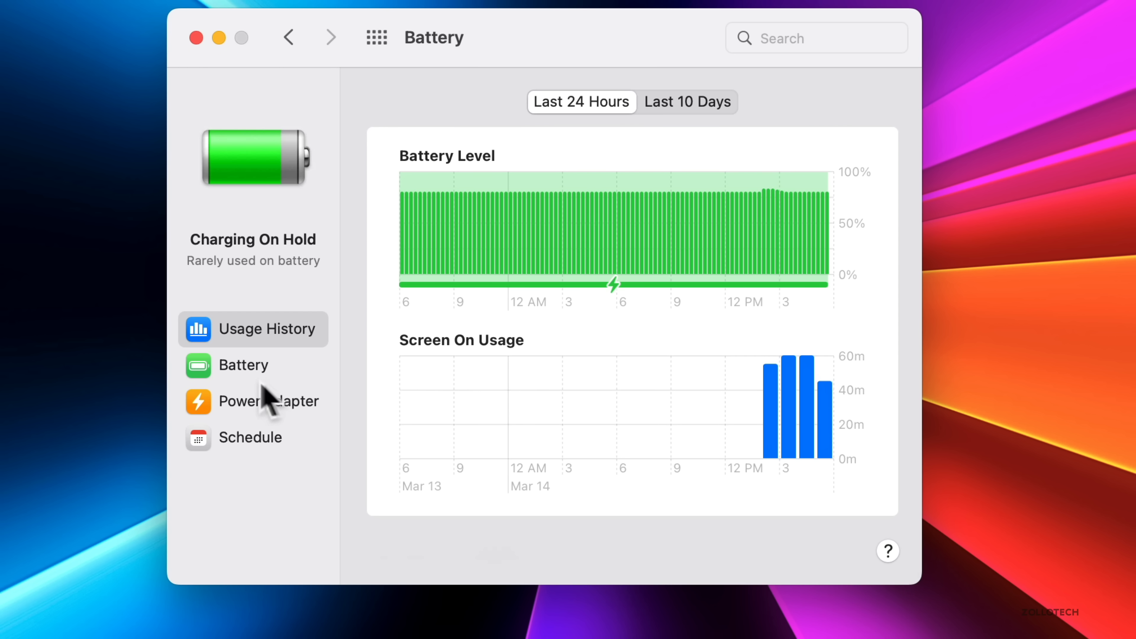
left_click(244, 365)
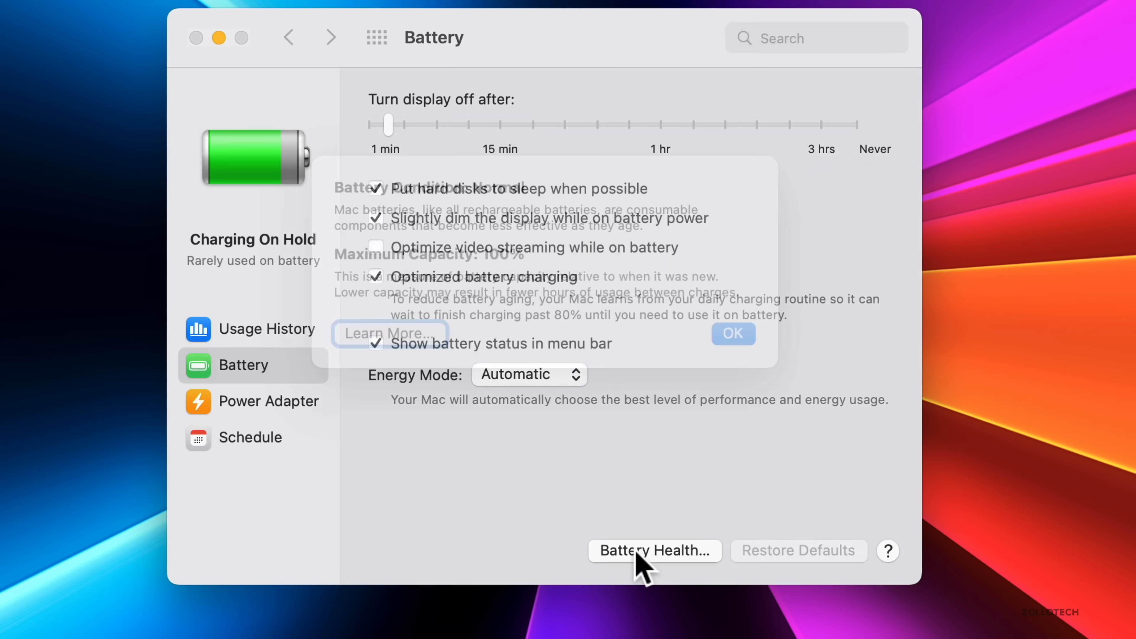
left_click(647, 554)
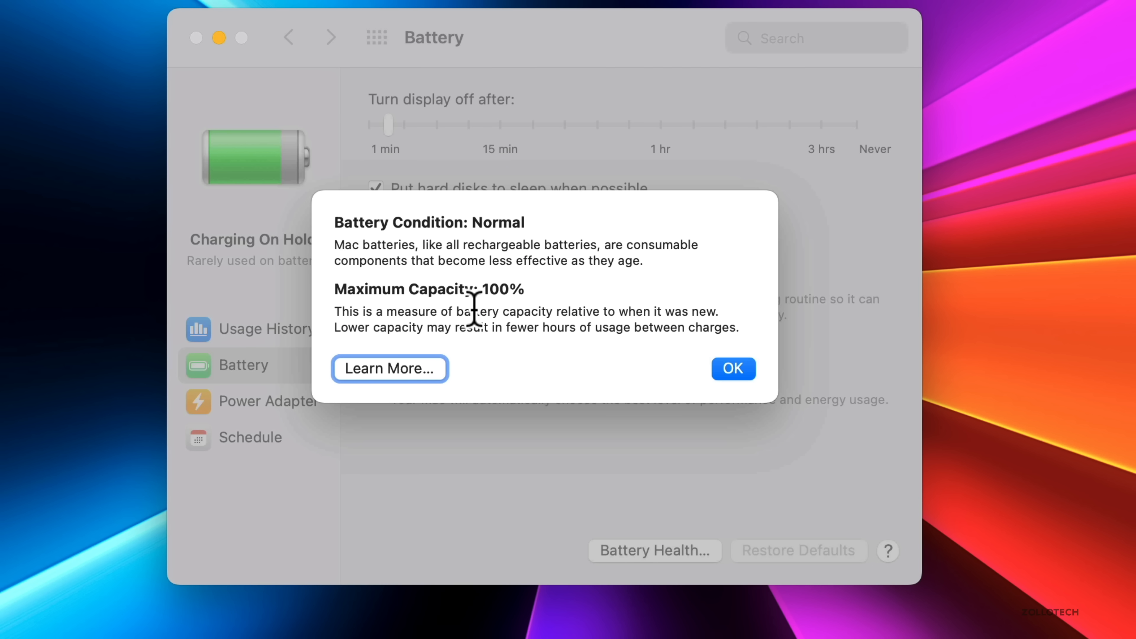
mouse_move(495, 317)
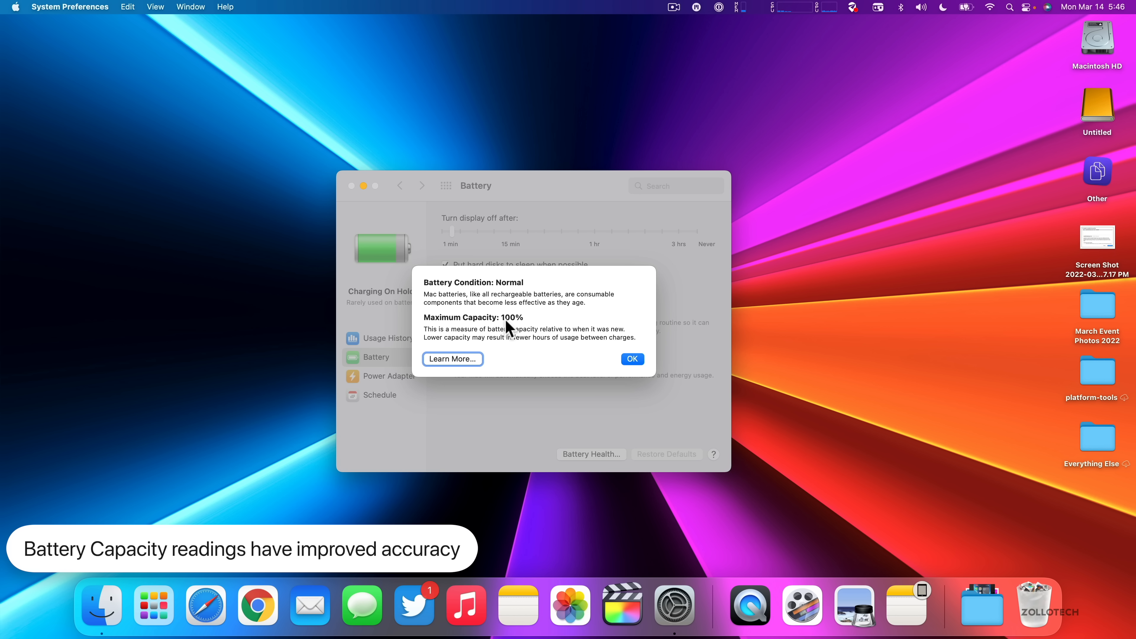
left_click(632, 358)
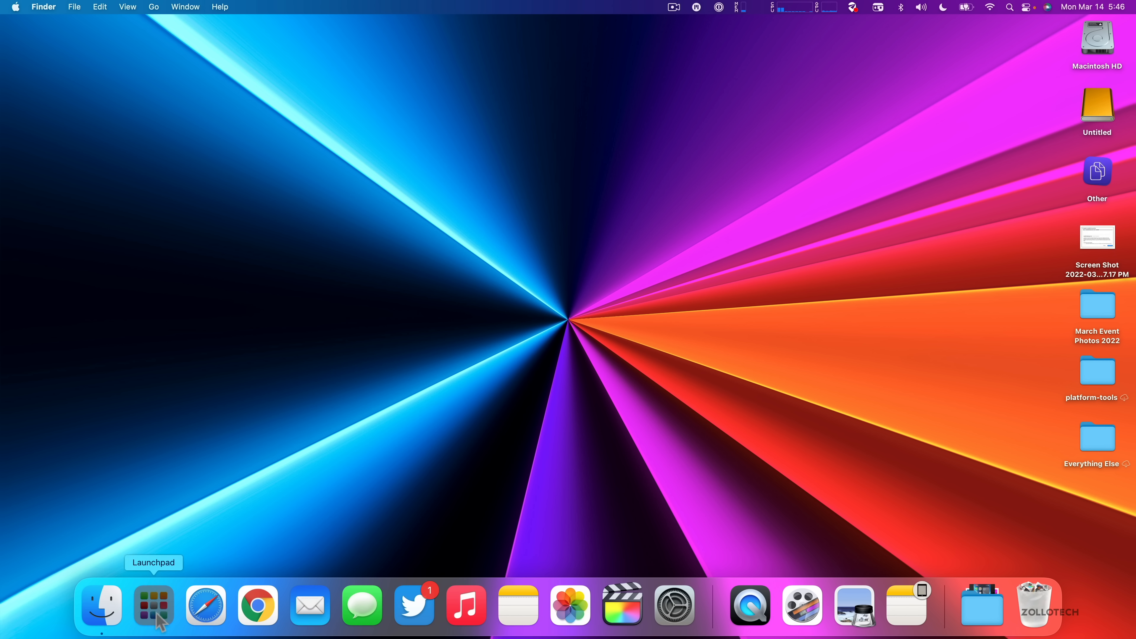
- Launch Podcasts, dismiss its welcome screen and expand the Against The Odds season filter
left_click(151, 606)
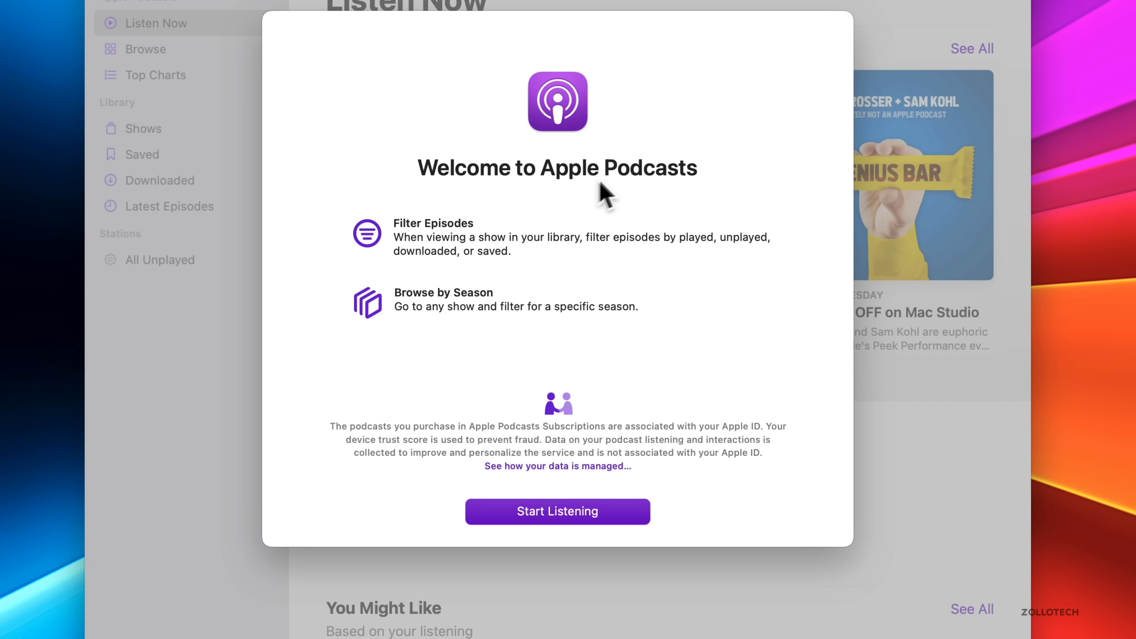
mouse_move(488, 233)
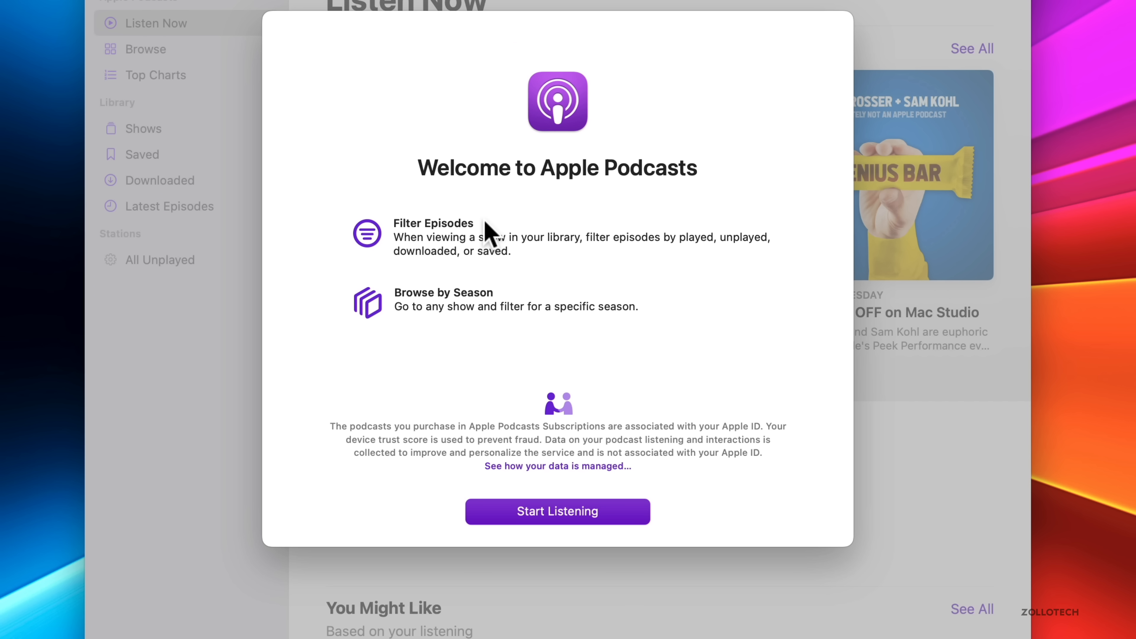
left_click(557, 511)
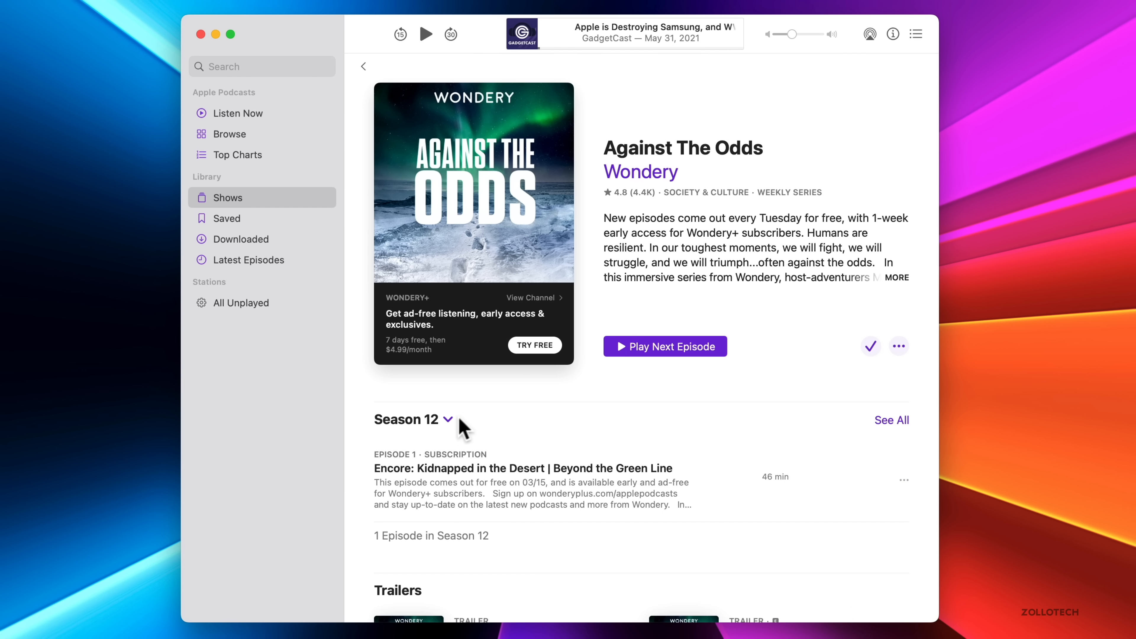
left_click(449, 419)
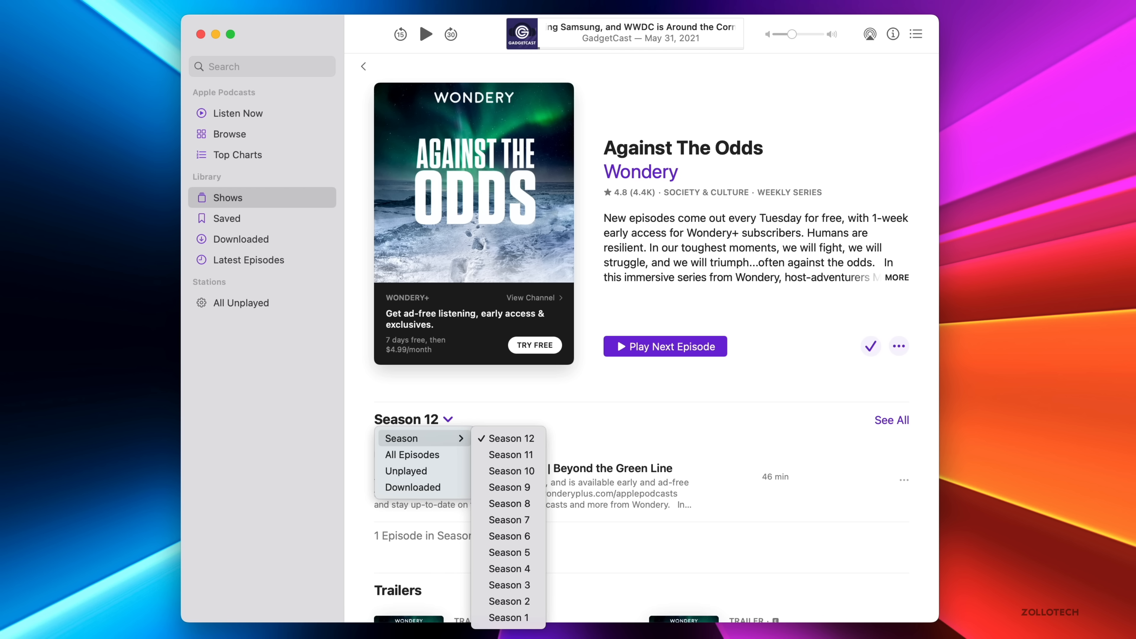
mouse_move(649, 430)
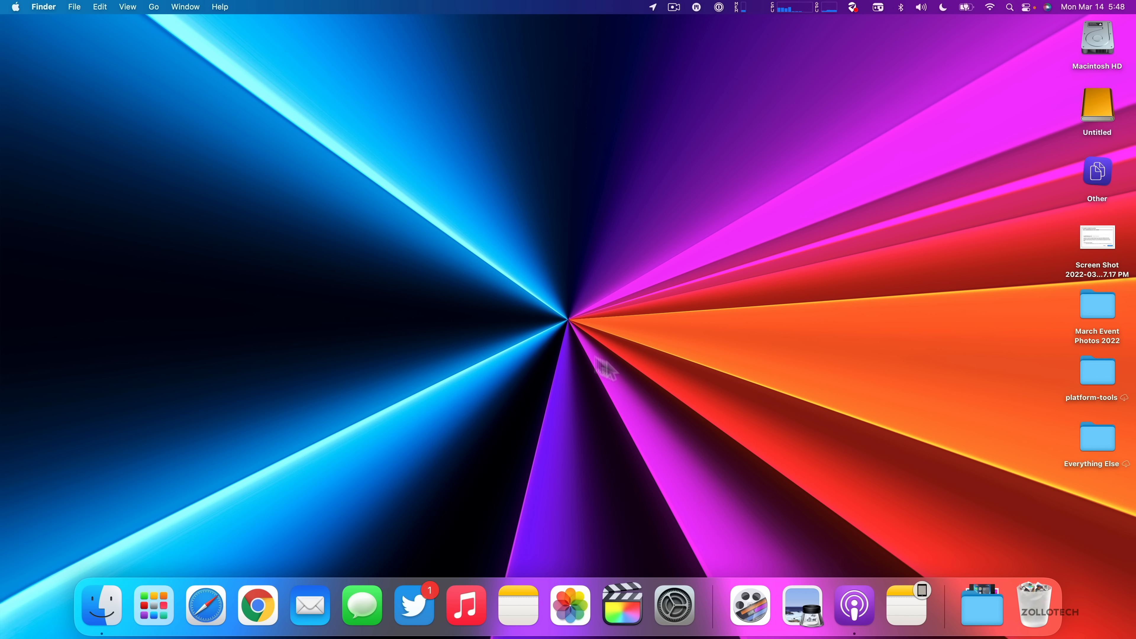
mouse_move(205, 608)
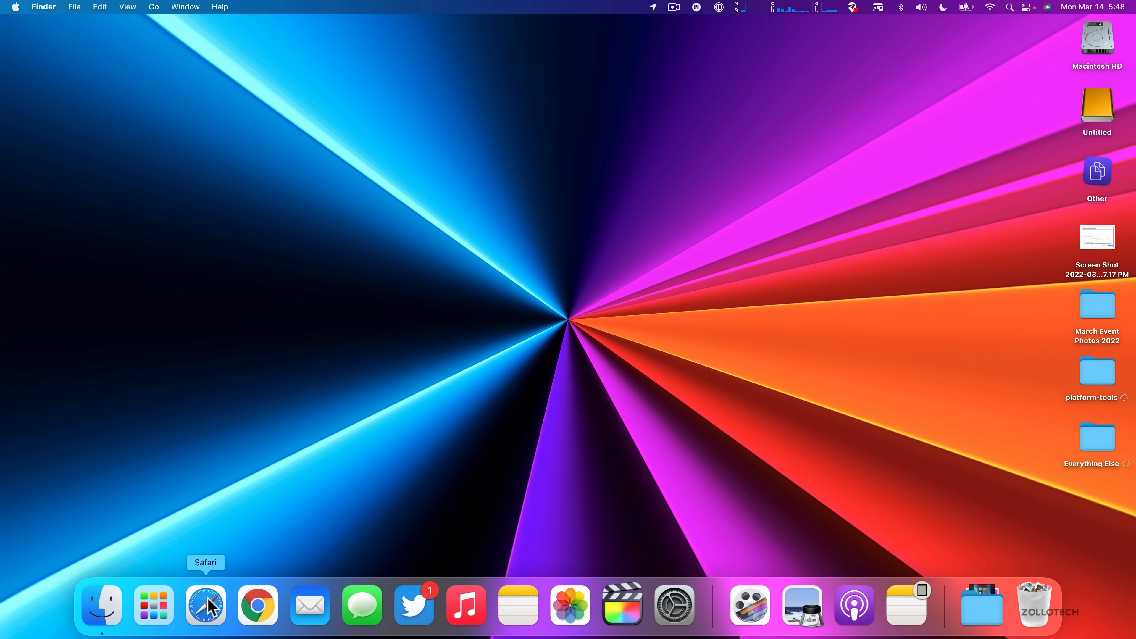
- Bring Safari's French apple.com page onscreen and show its Translate to English menu
left_click(206, 606)
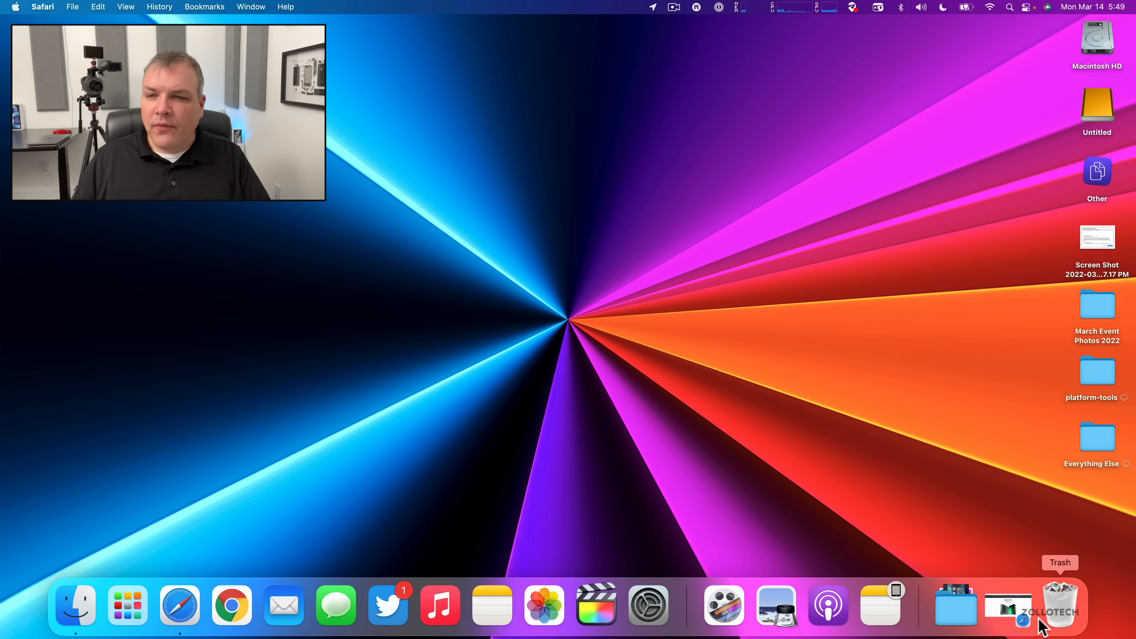
left_click(181, 608)
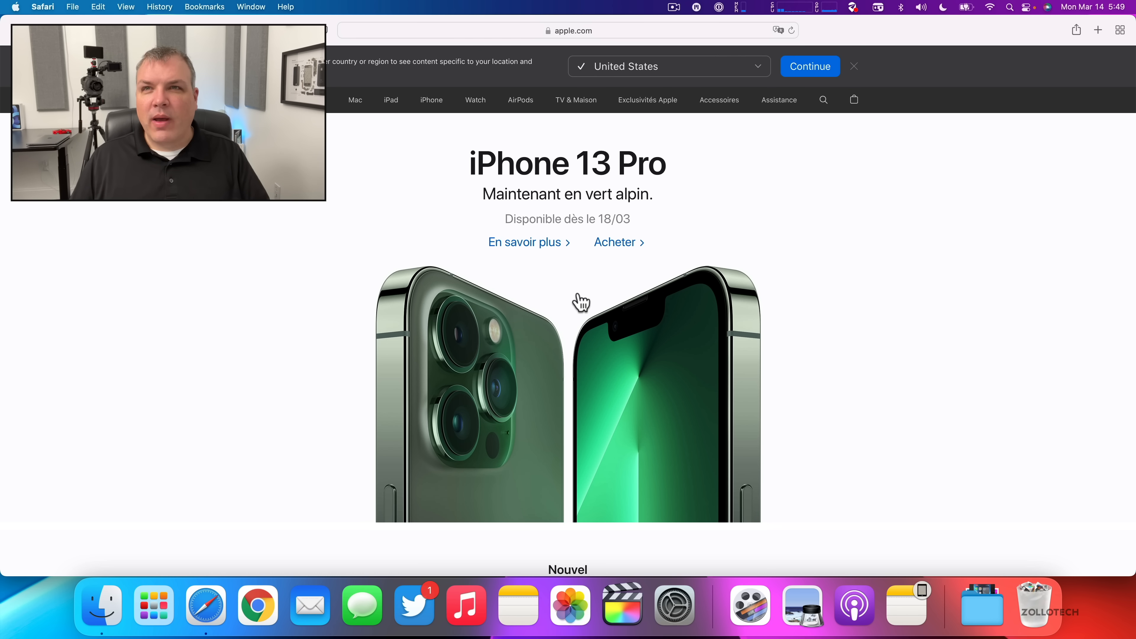
left_click(778, 30)
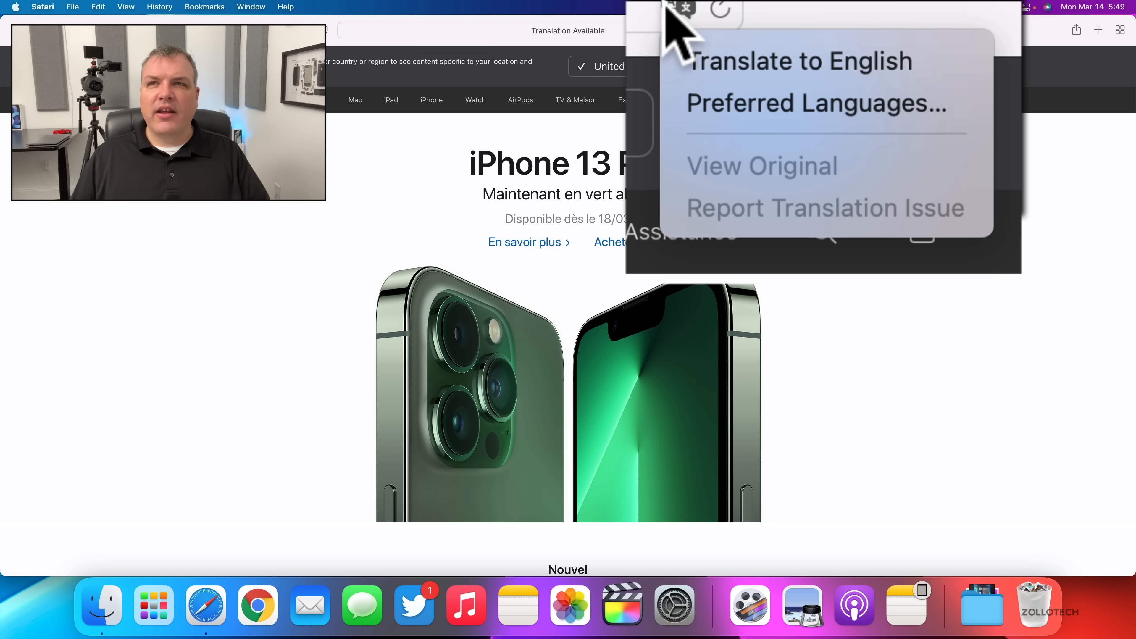
mouse_move(765, 59)
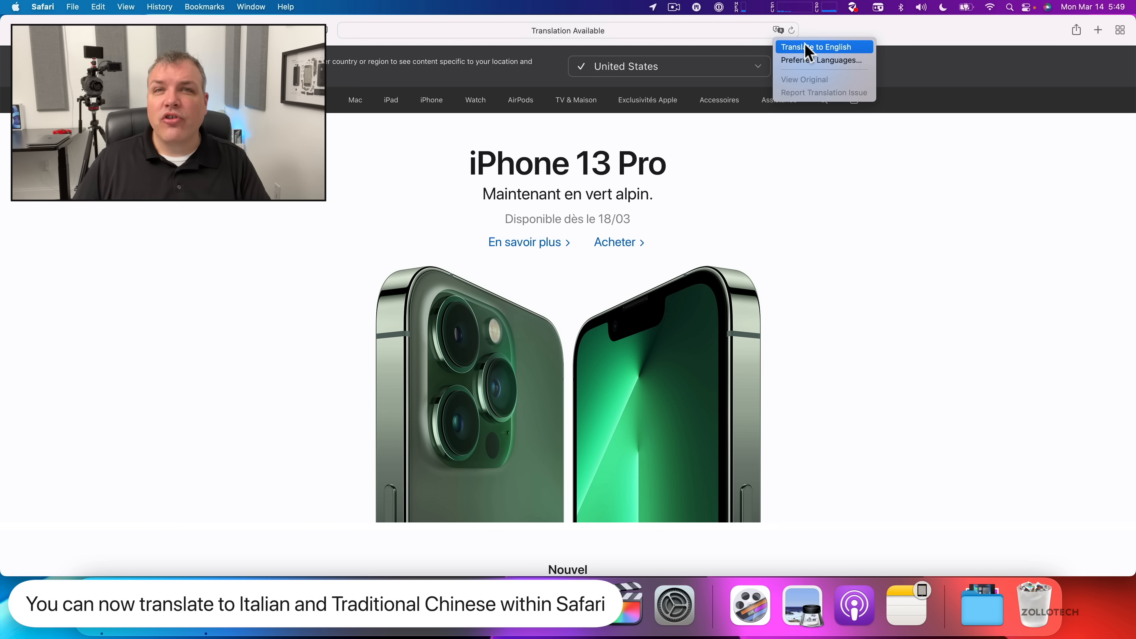
mouse_move(802, 63)
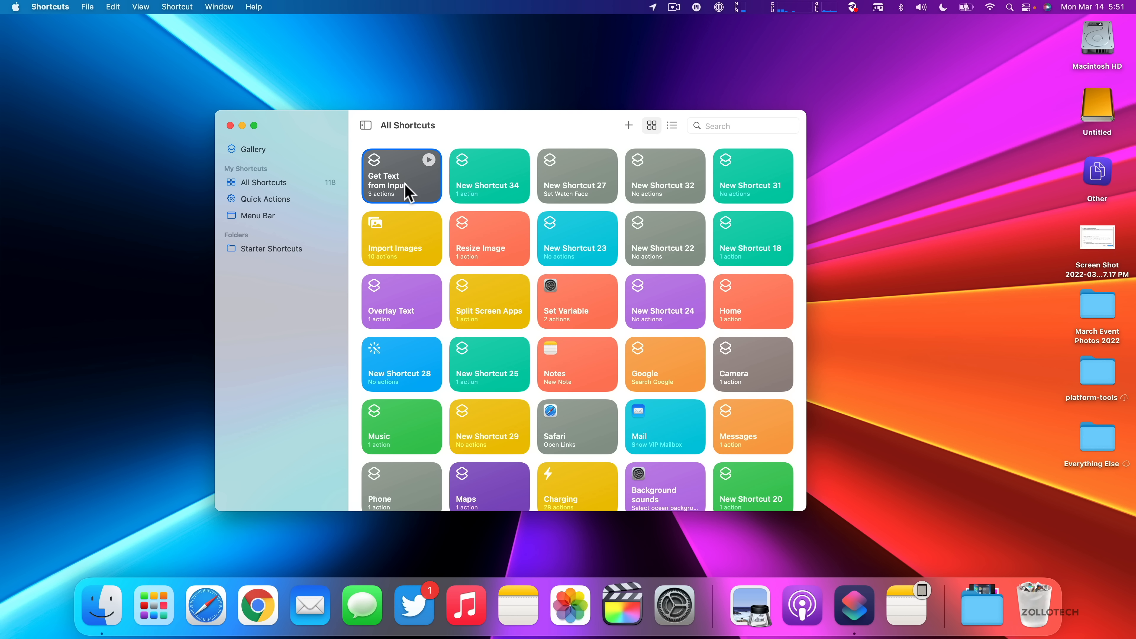
- Inspect the Get Text from Input shortcut's actions, including its reminder detail picker
double_click(401, 176)
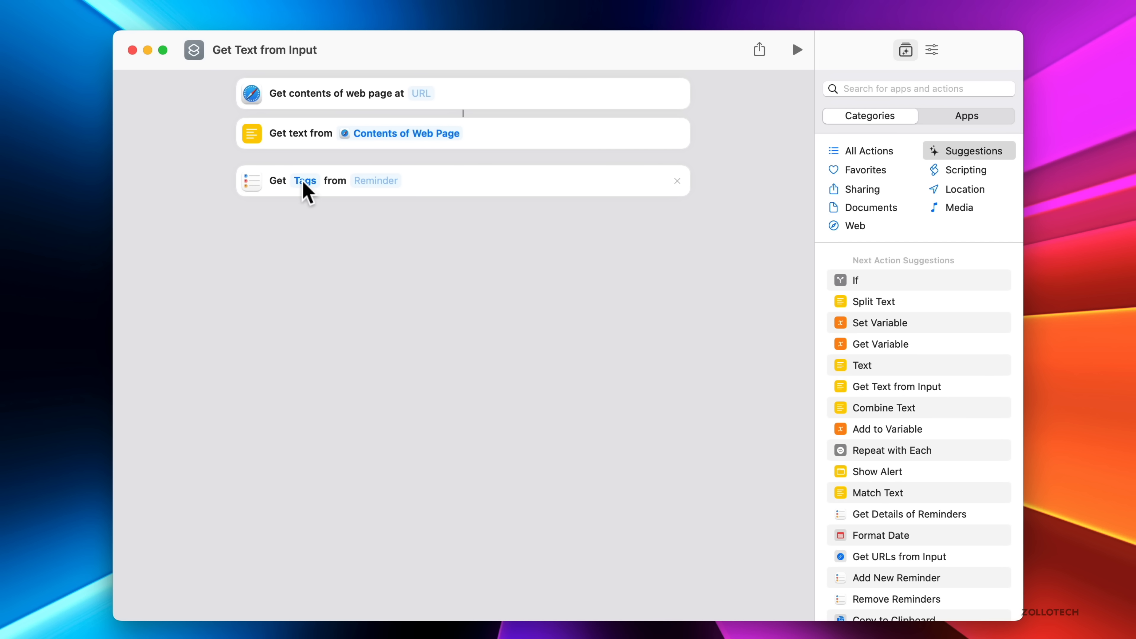
left_click(305, 180)
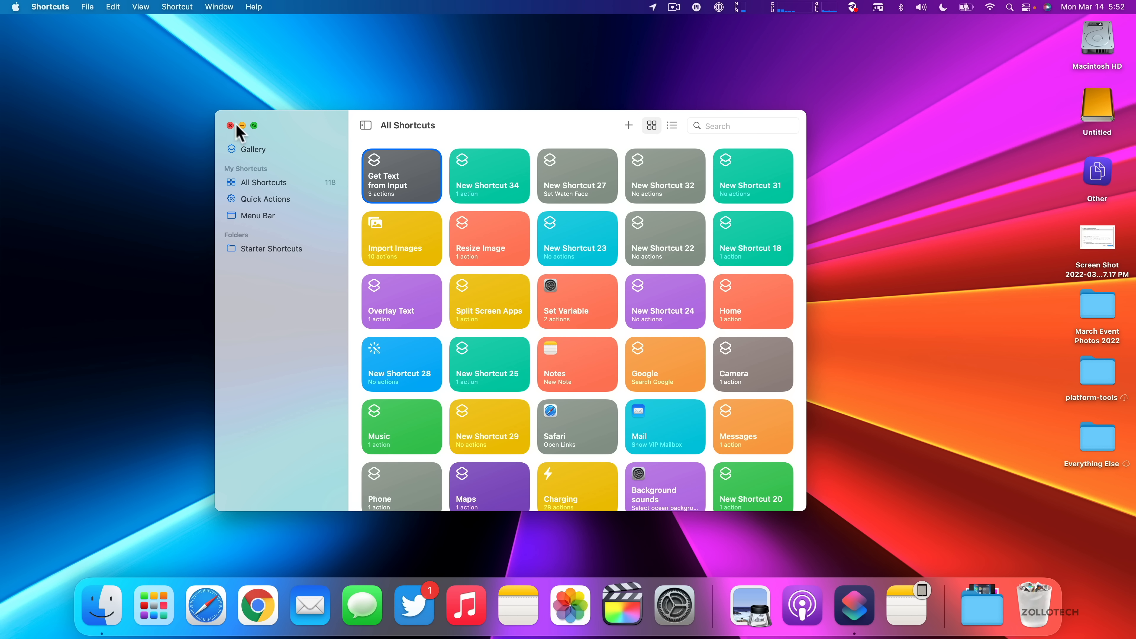
- Close Shortcuts and type a note ('this passwprd') into the test password item's Comments field
left_click(230, 126)
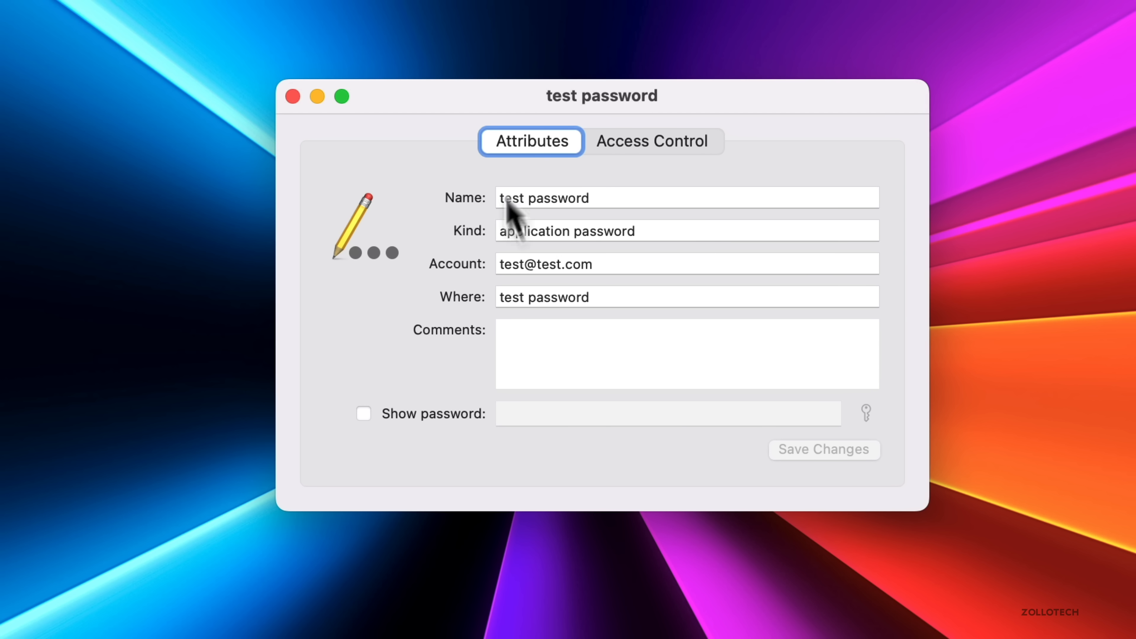
mouse_move(472, 359)
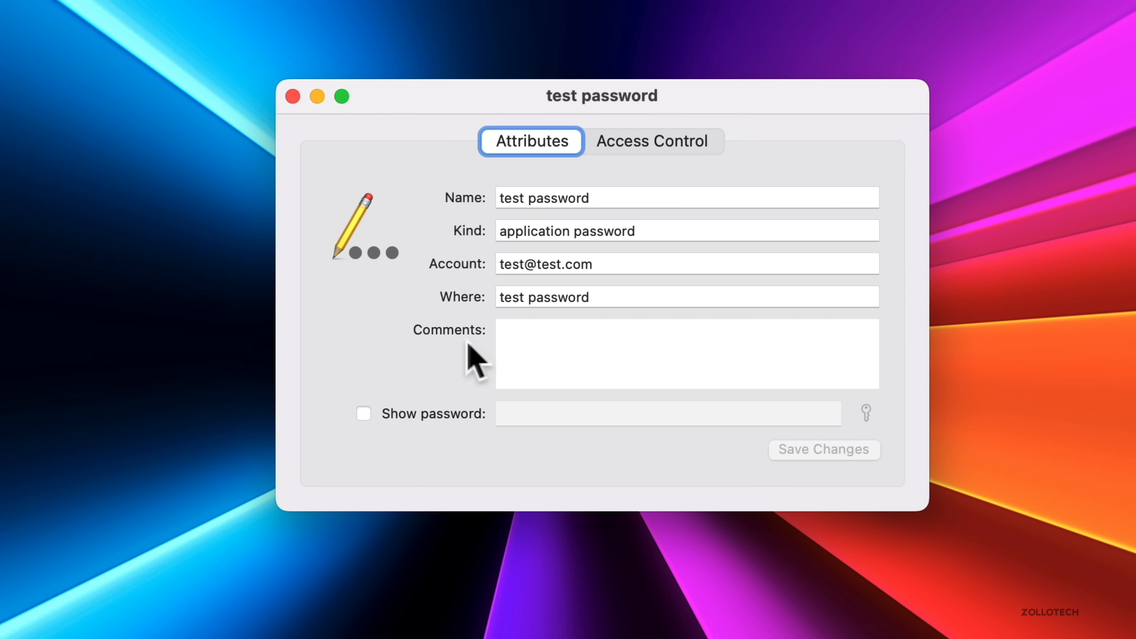
type("this is a note about the")
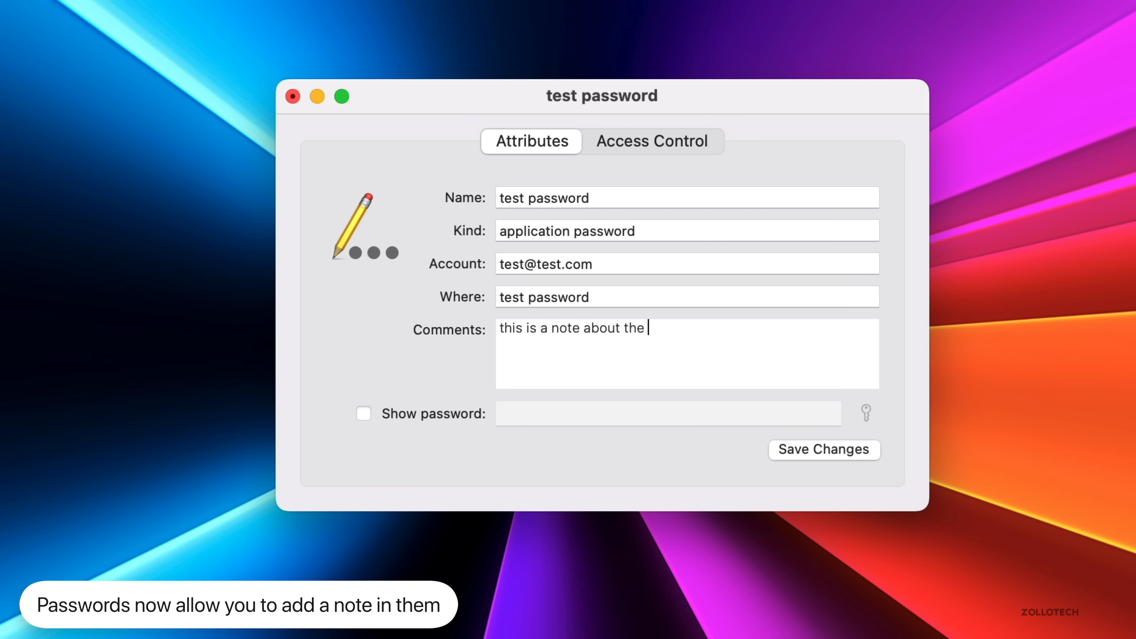
type("passwprd")
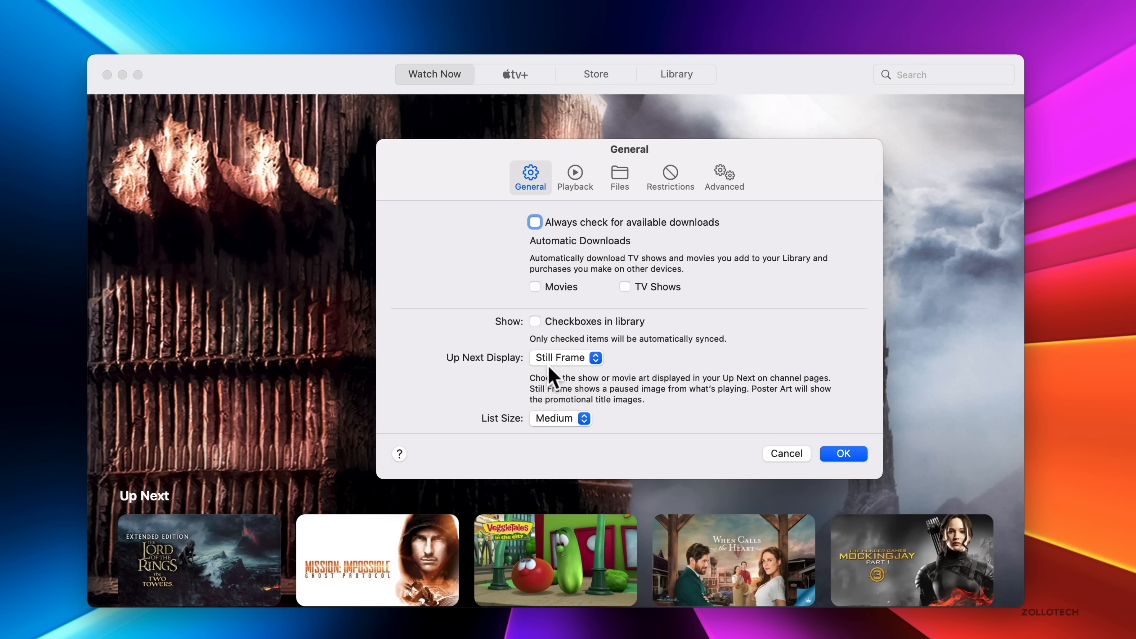
- Change the Up Next Display setting from Still Frame to Poster Art
left_click(595, 357)
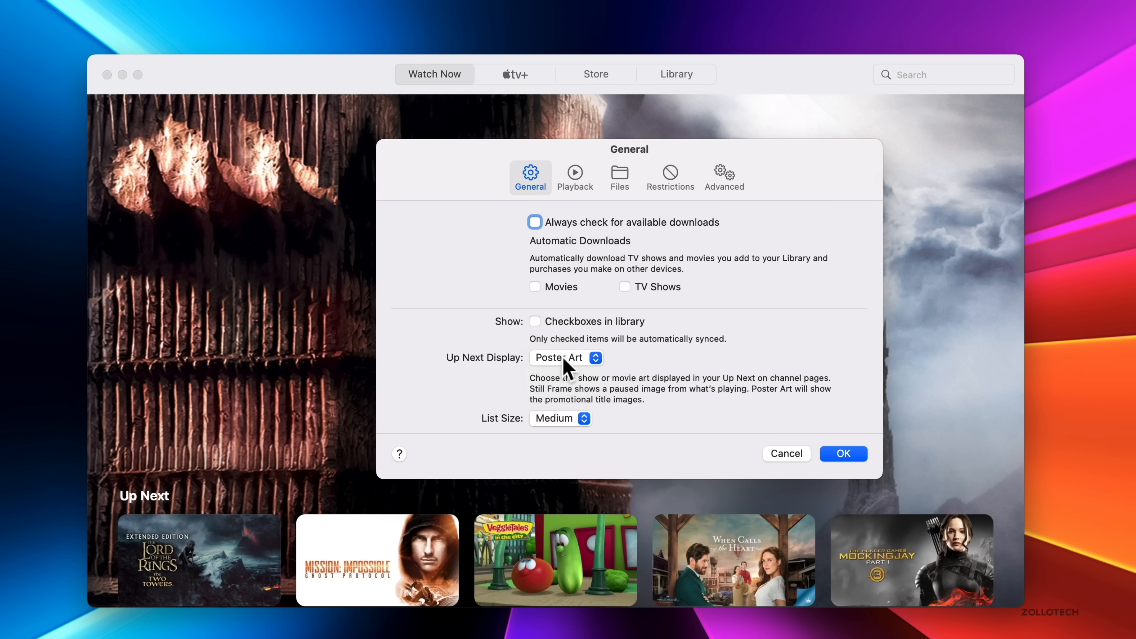
mouse_move(576, 398)
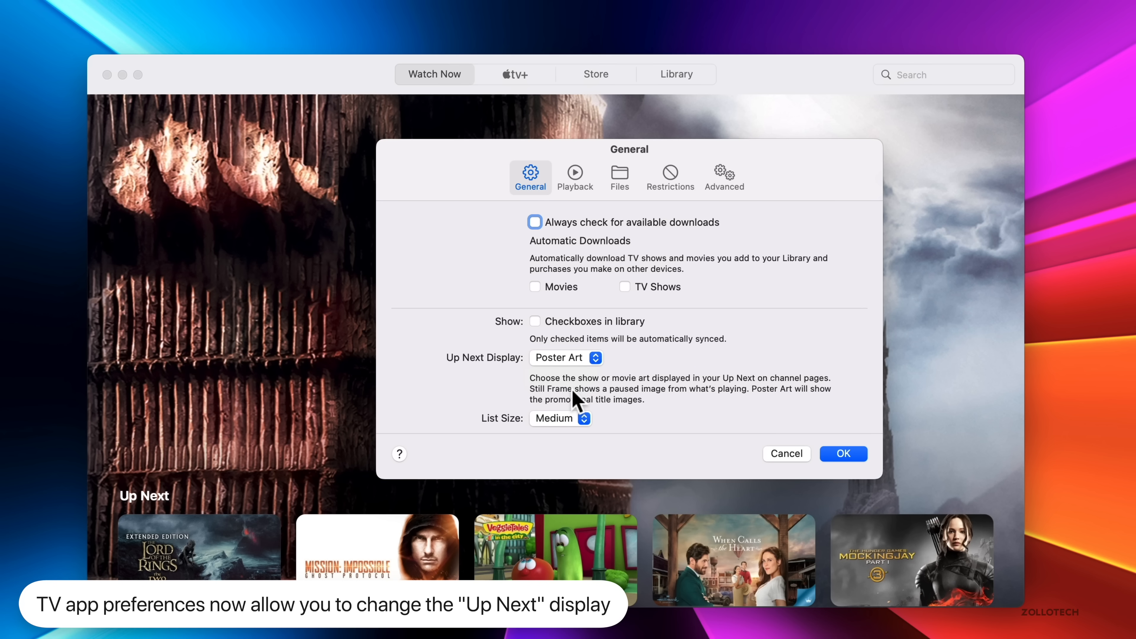
mouse_move(586, 410)
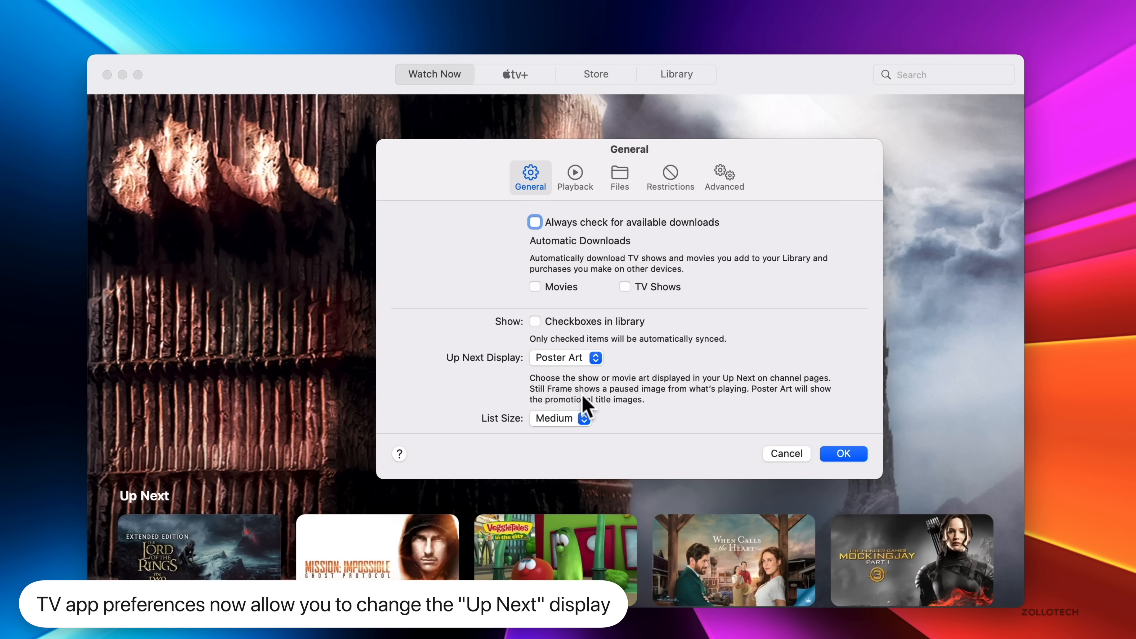
mouse_move(645, 413)
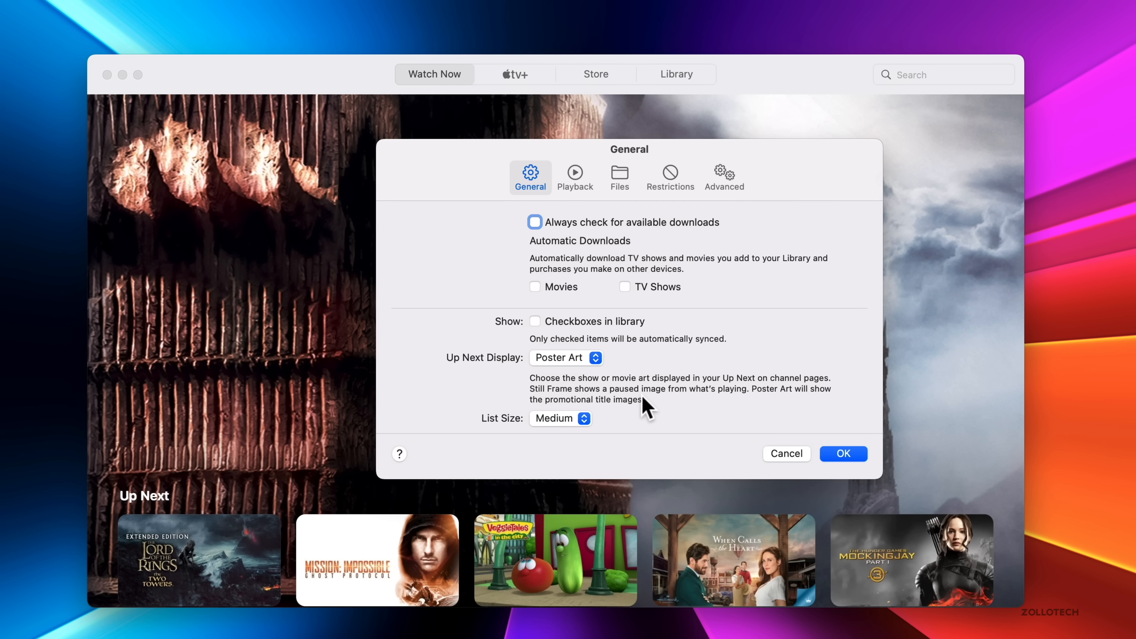
mouse_move(609, 386)
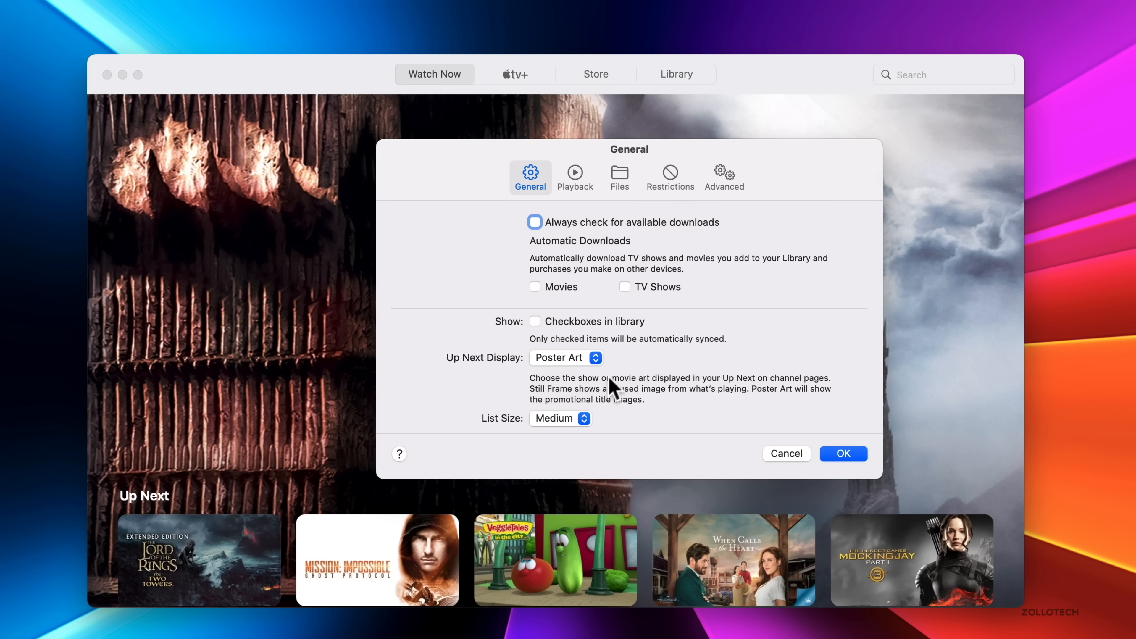
left_click(565, 357)
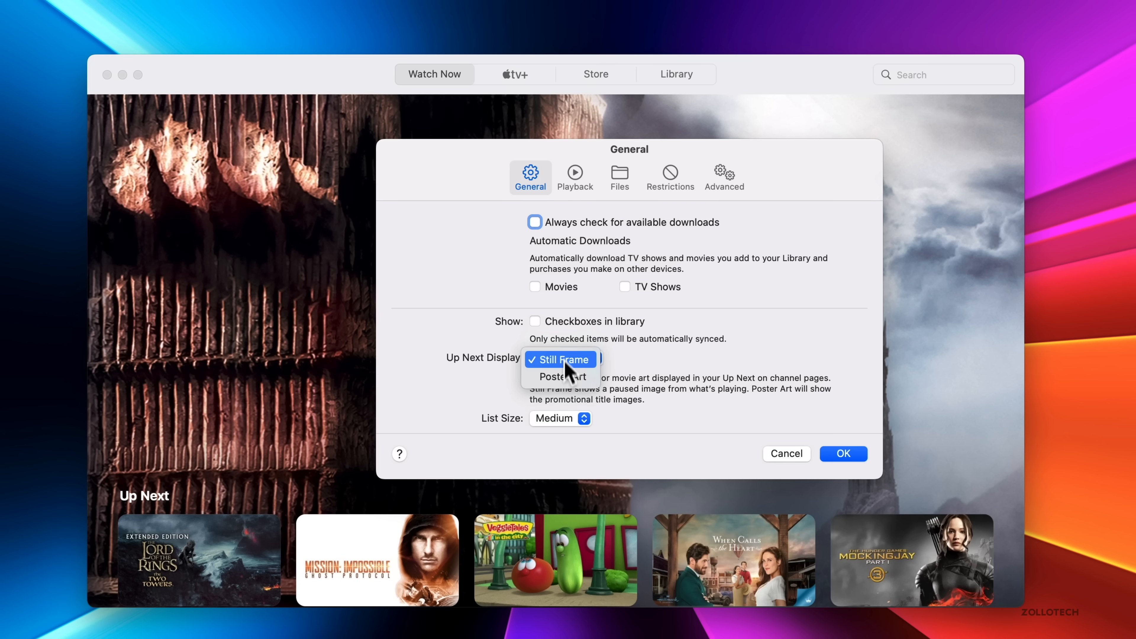
left_click(563, 377)
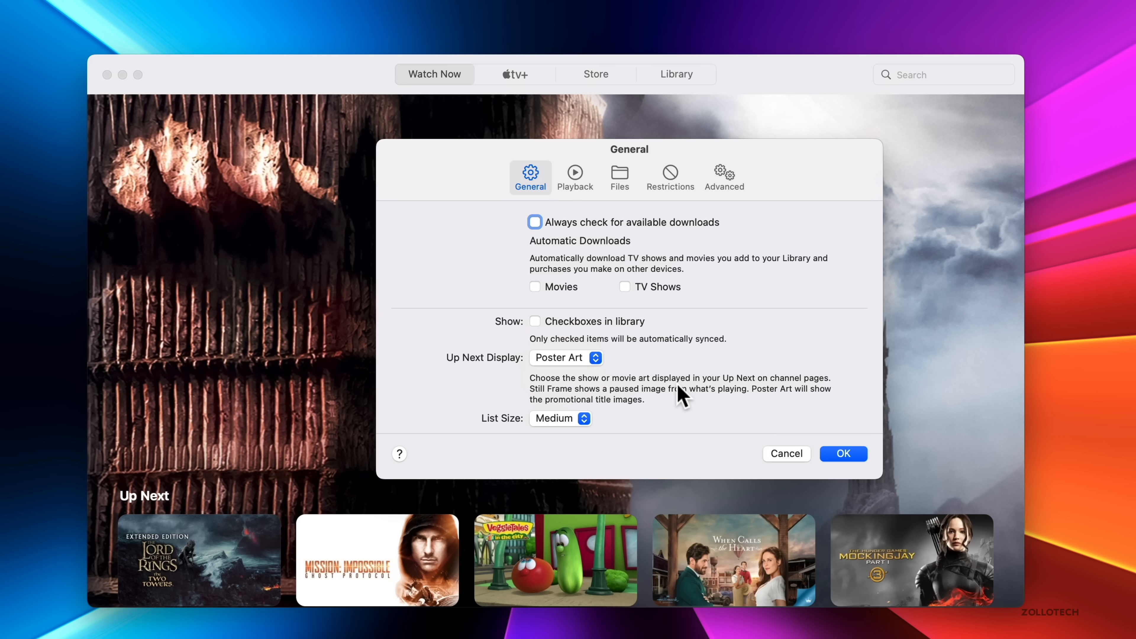
mouse_move(703, 399)
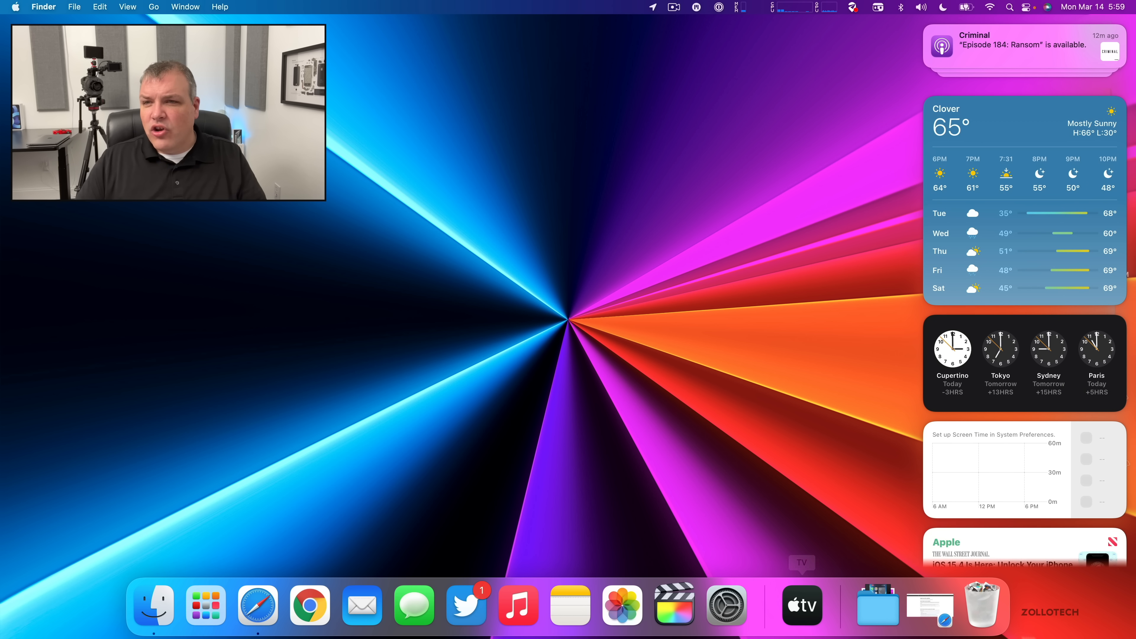
- Scroll Notification Center to the News widget and open the top Apple news story
scroll("down", 3)
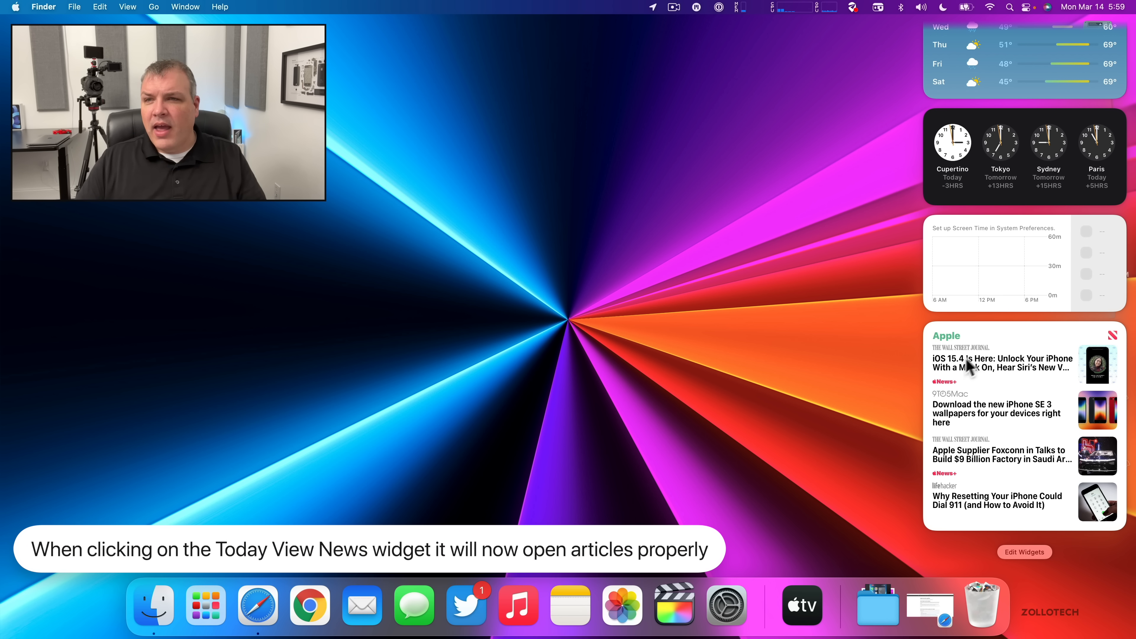
left_click(996, 363)
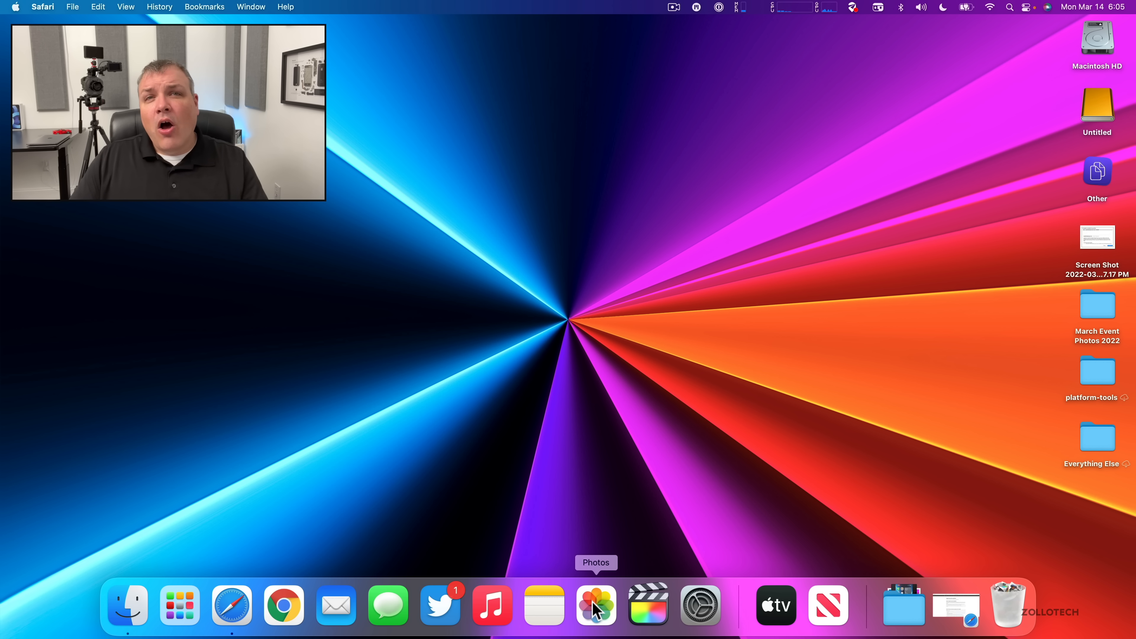
mouse_move(804, 560)
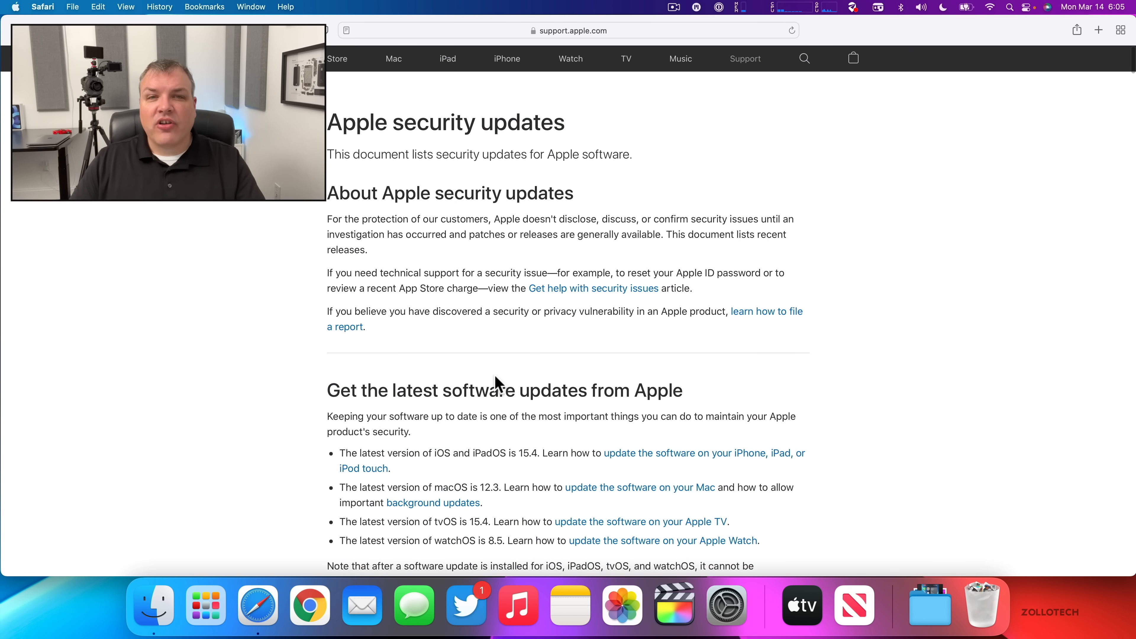
- Scroll to the security updates table and open the macOS Monterey 12.3 notes
scroll("down", 3)
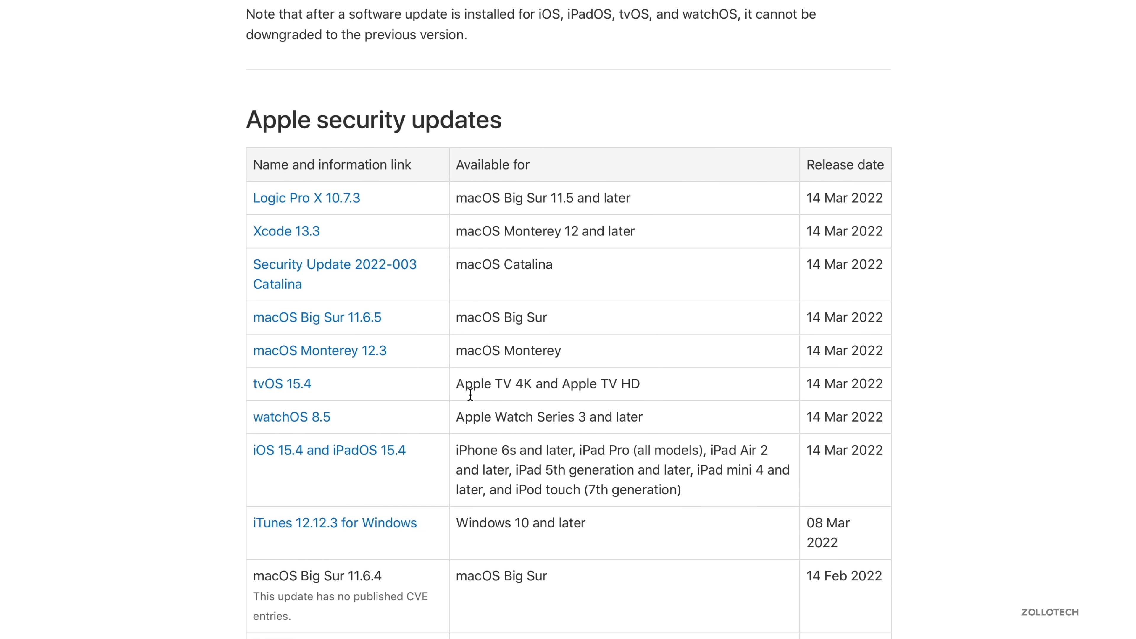
mouse_move(362, 376)
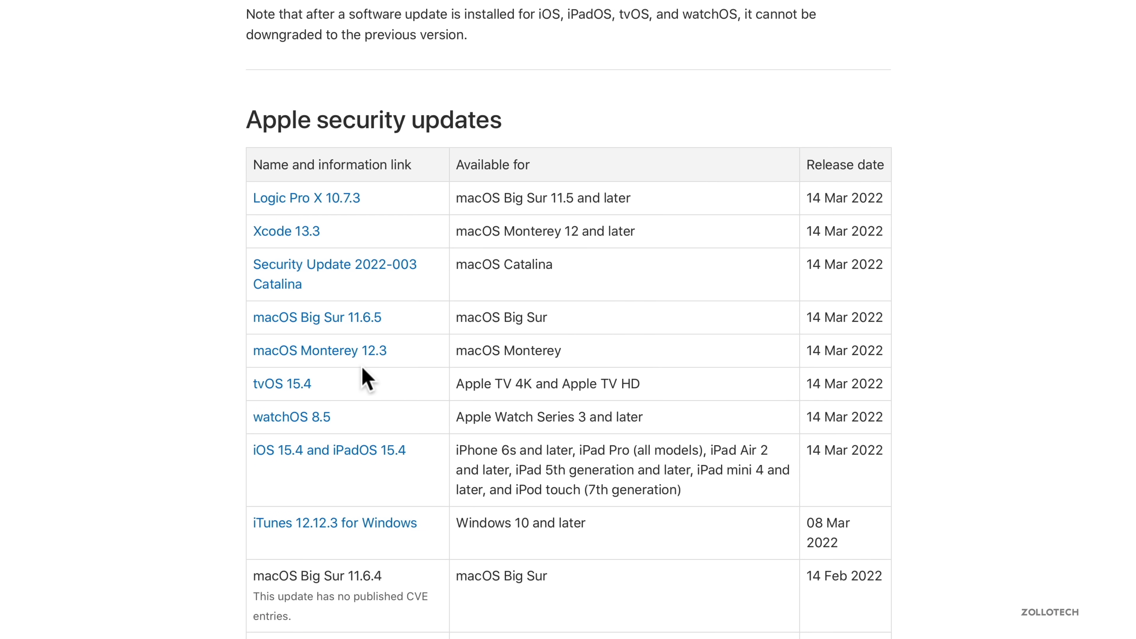
mouse_move(349, 343)
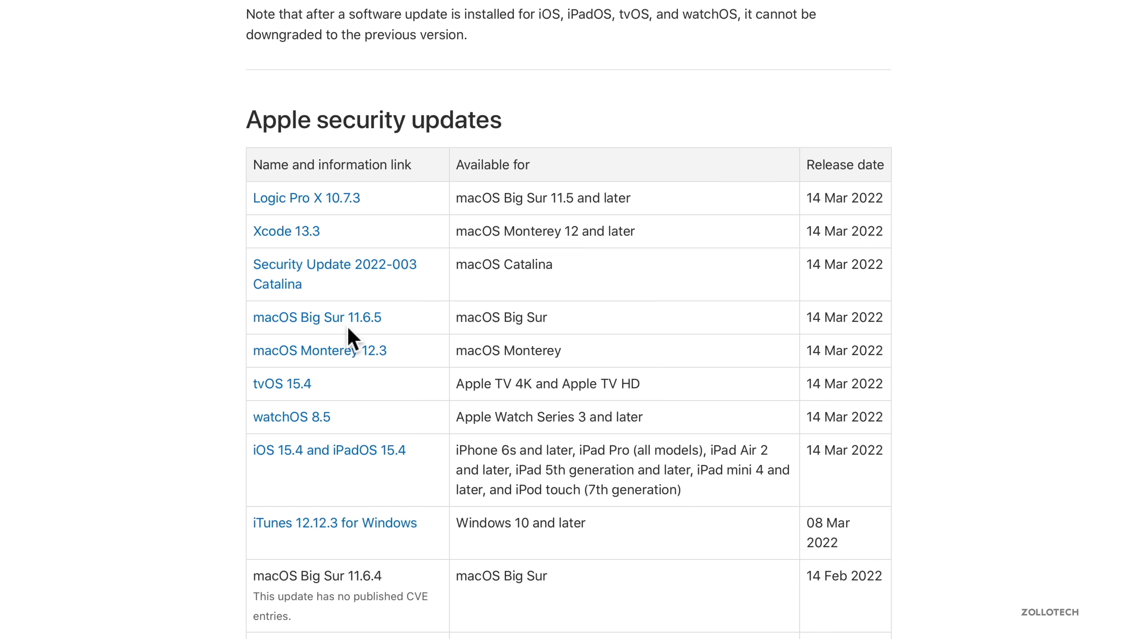
mouse_move(394, 381)
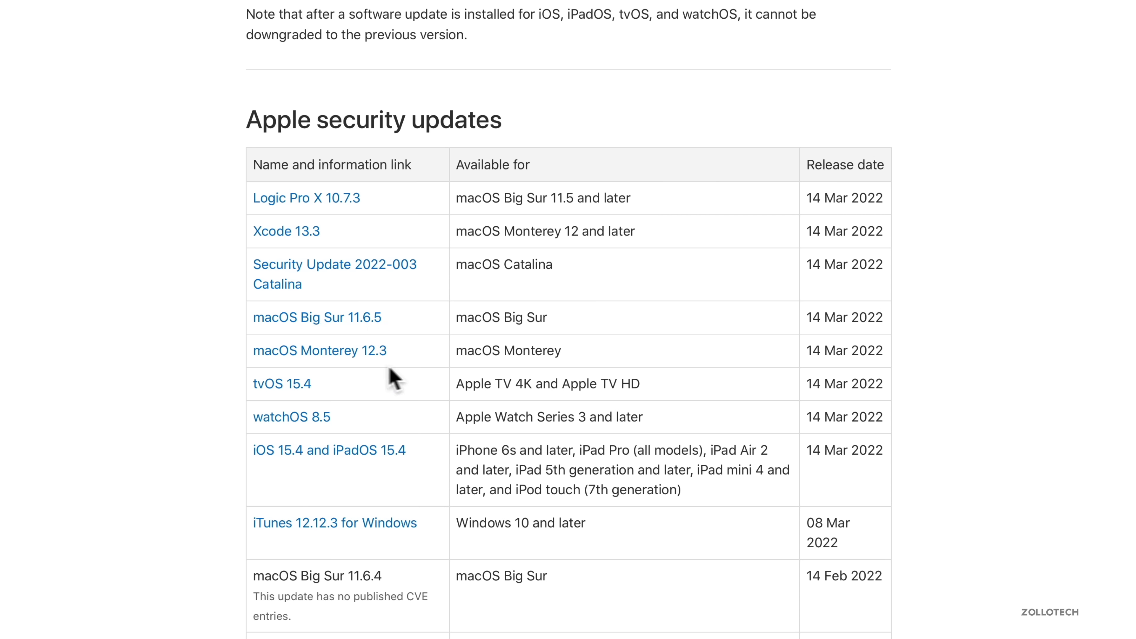
left_click(320, 350)
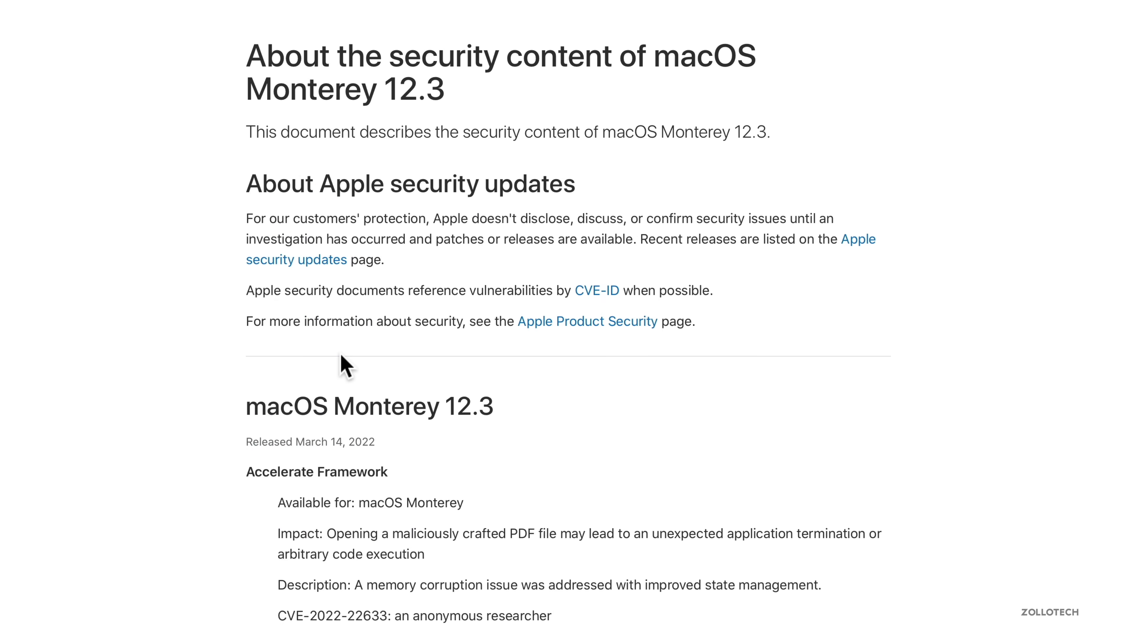
scroll("down", 3)
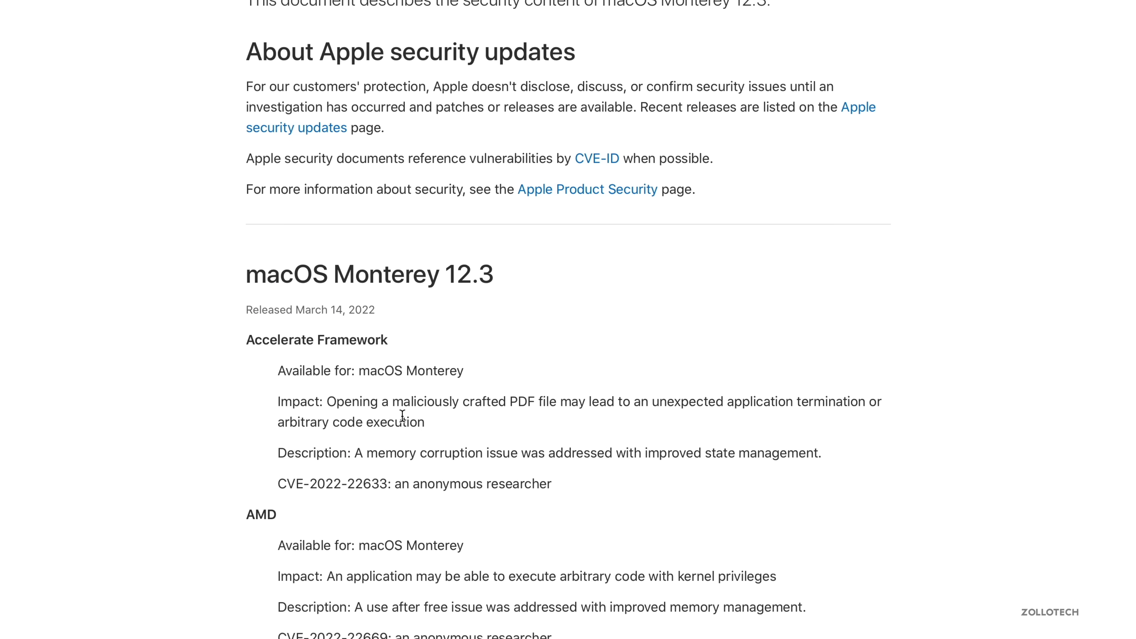
scroll("down", 3)
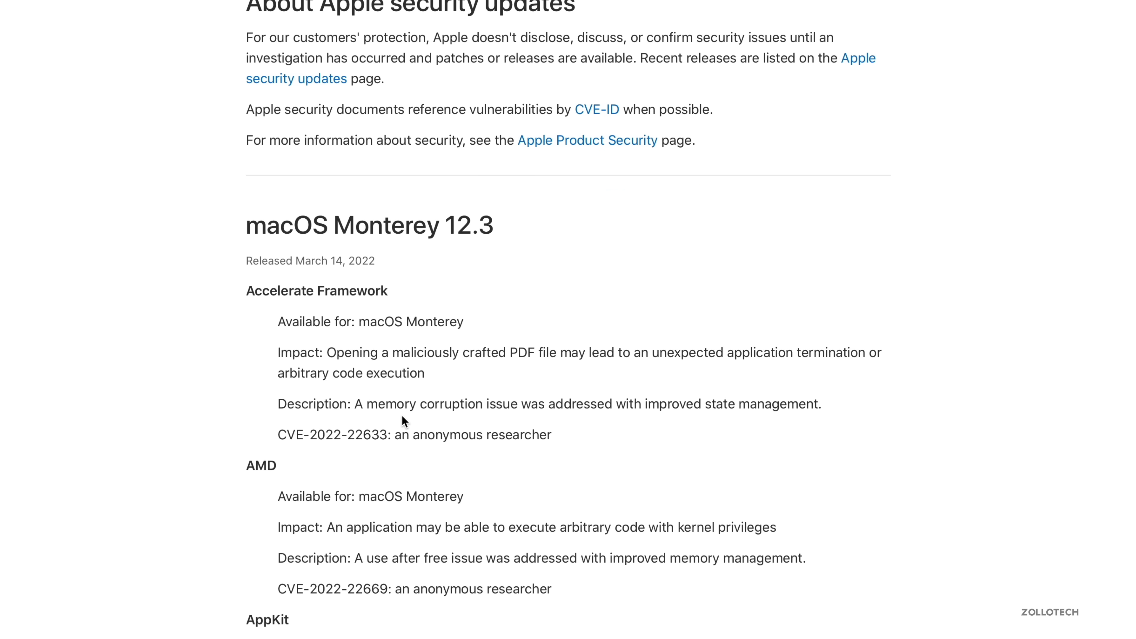
scroll("down", 3)
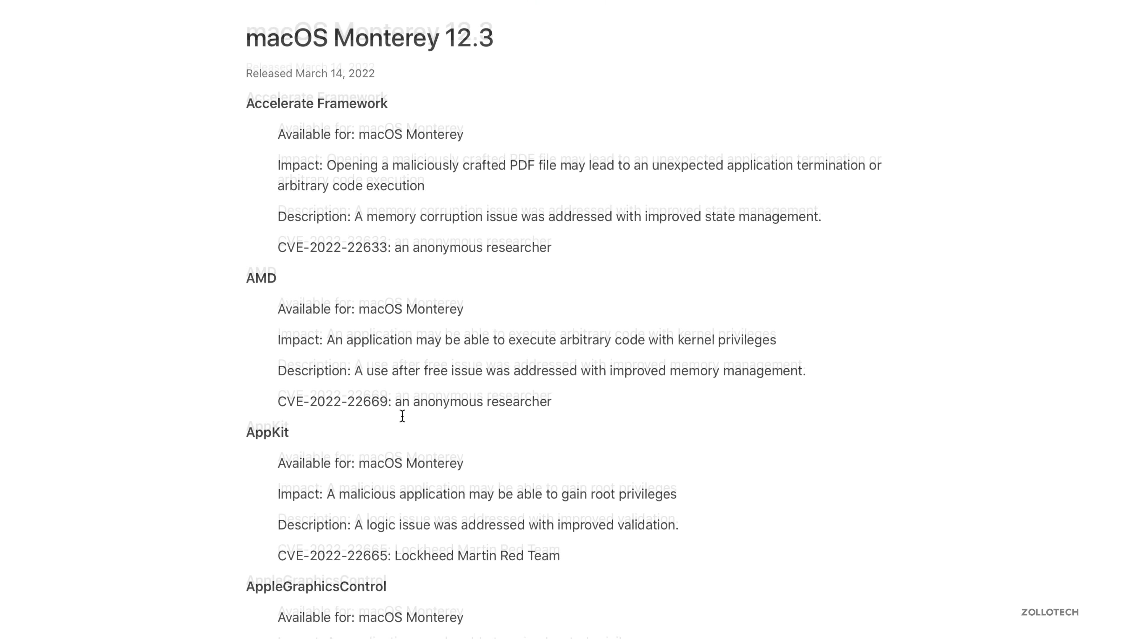
scroll("down", 3)
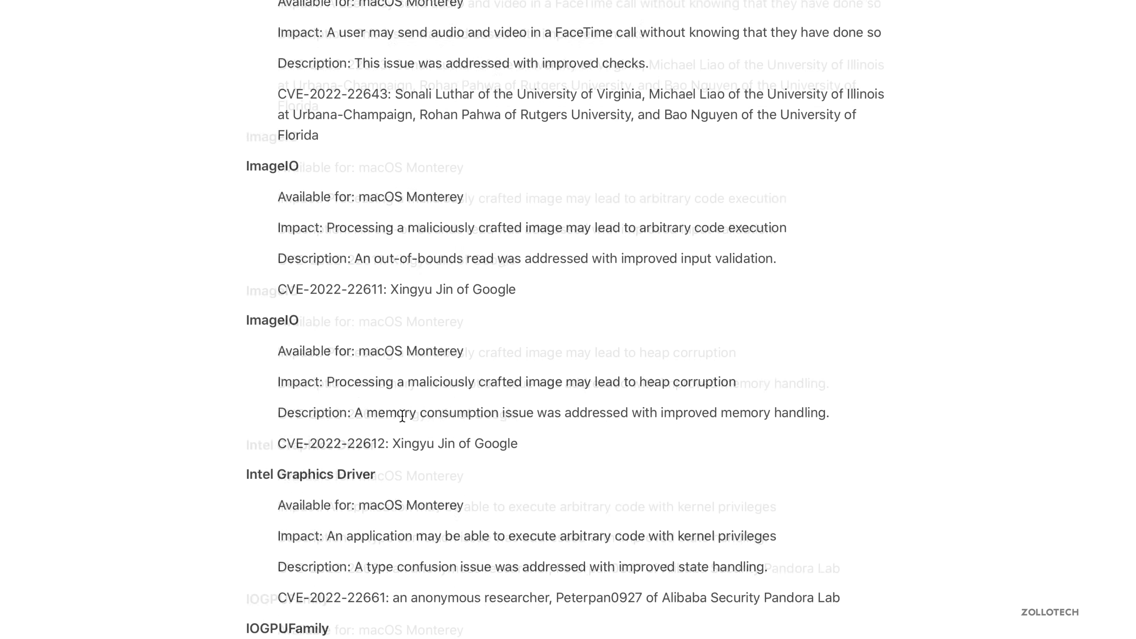
scroll("down", 3)
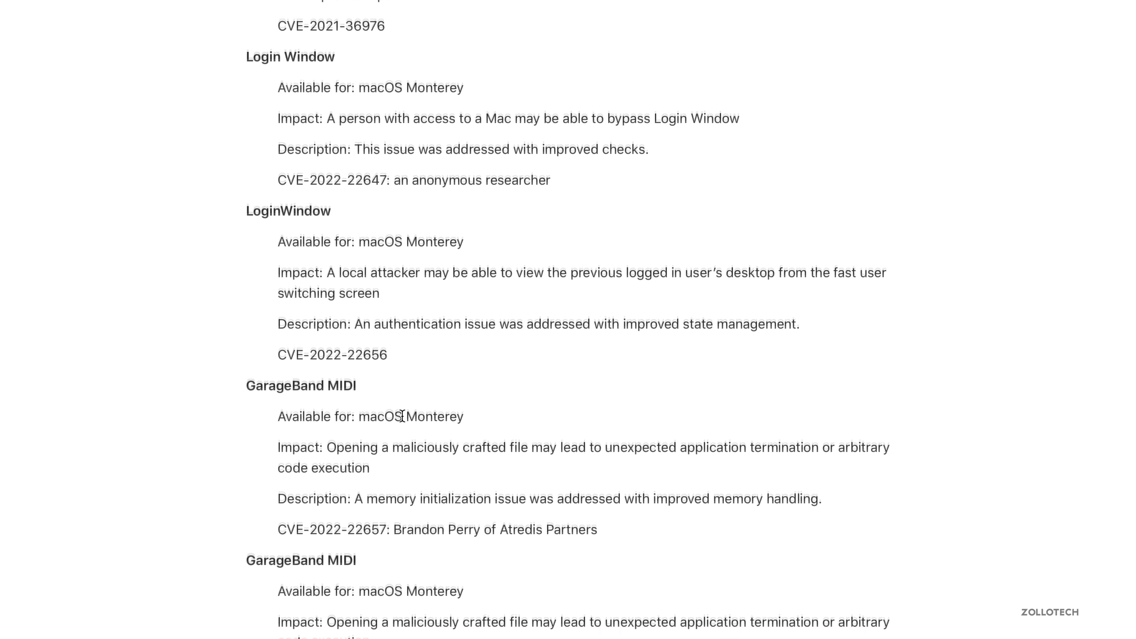
scroll("down", 3)
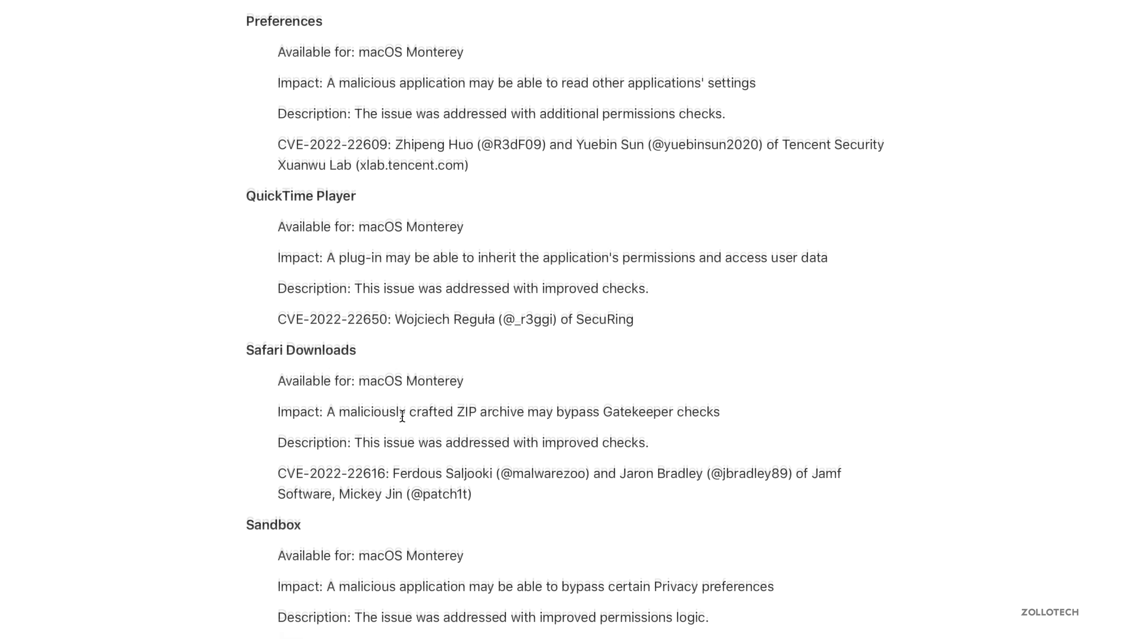
scroll("down", 3)
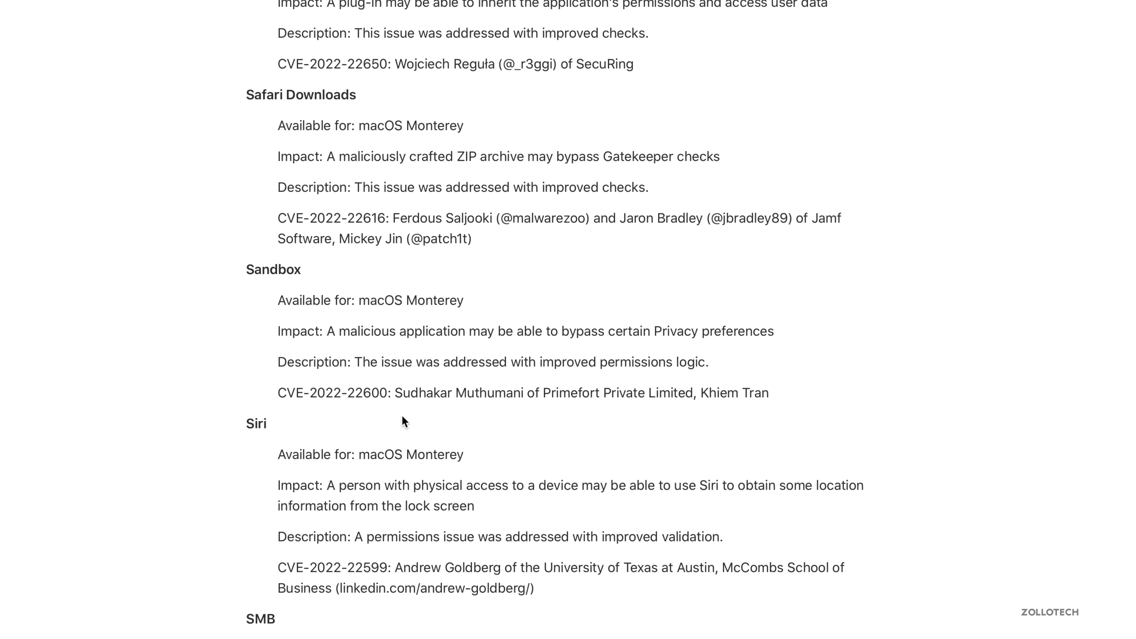
scroll("down", 3)
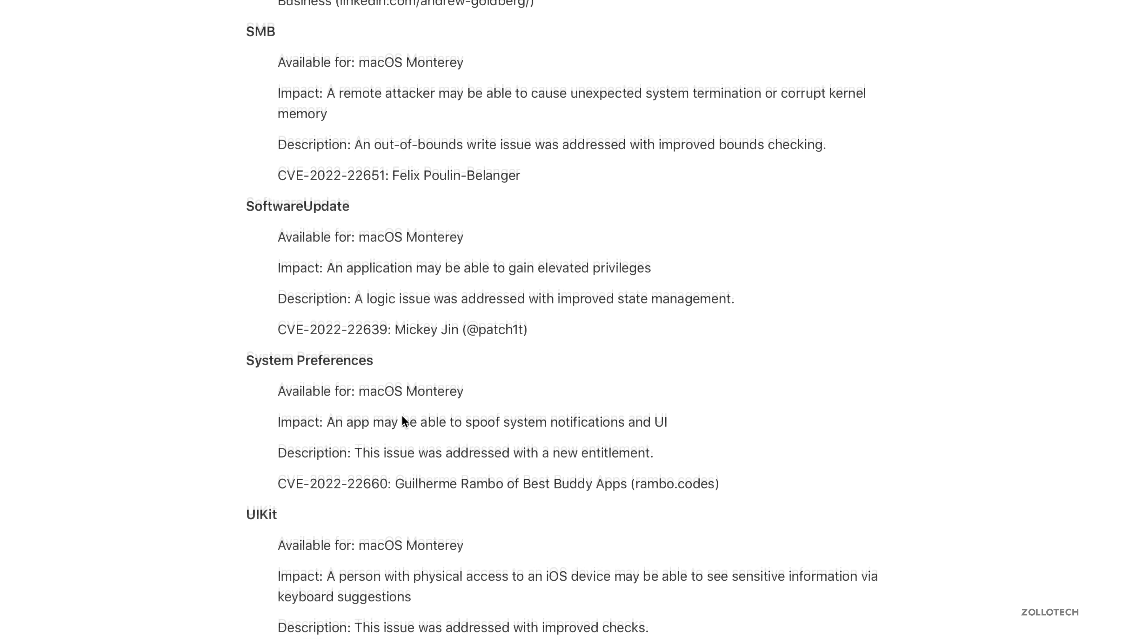
scroll("down", 3)
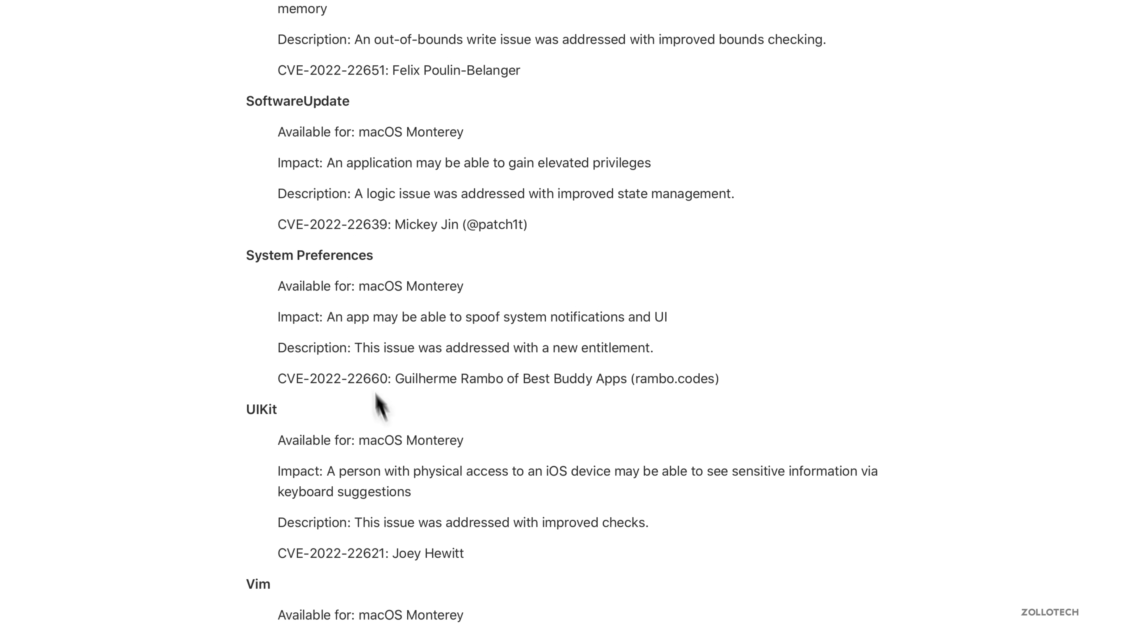
mouse_move(408, 317)
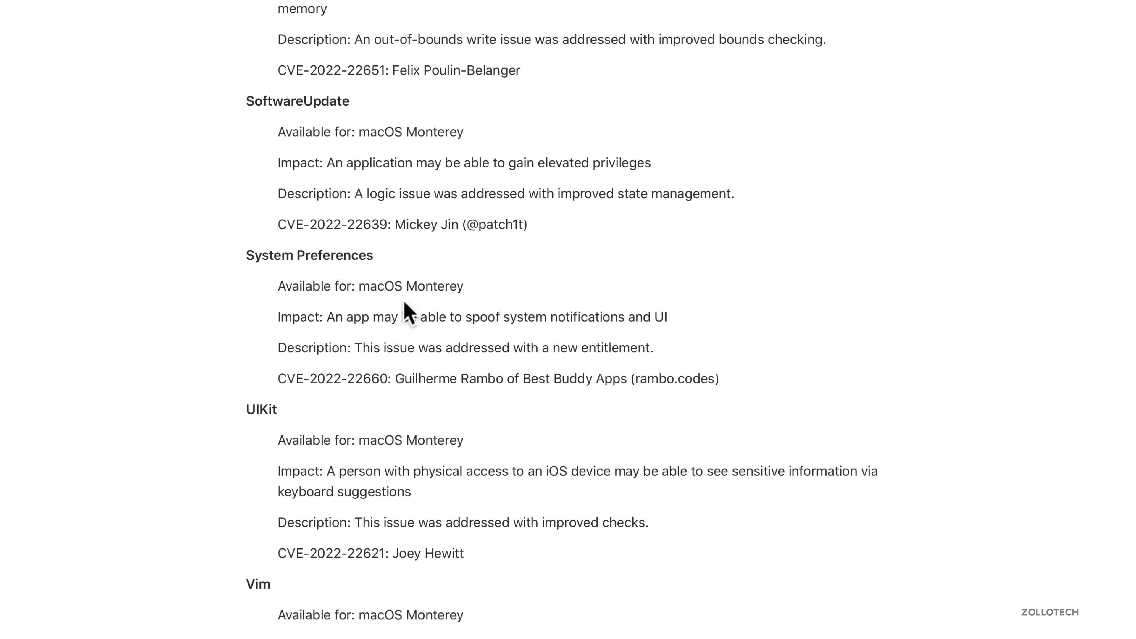
mouse_move(336, 346)
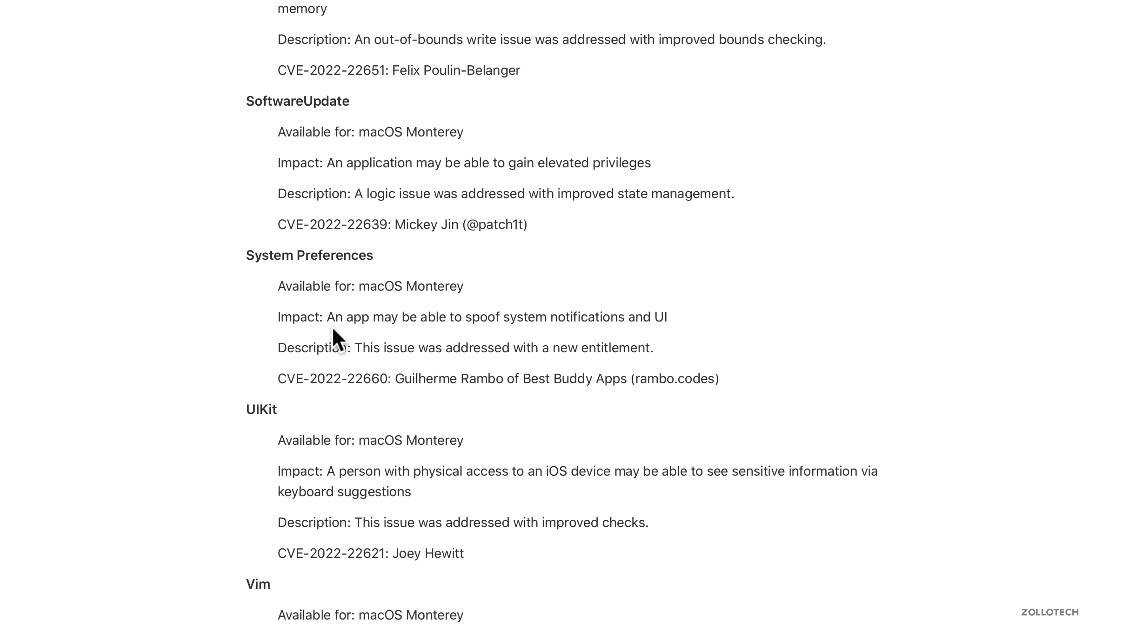
mouse_move(650, 319)
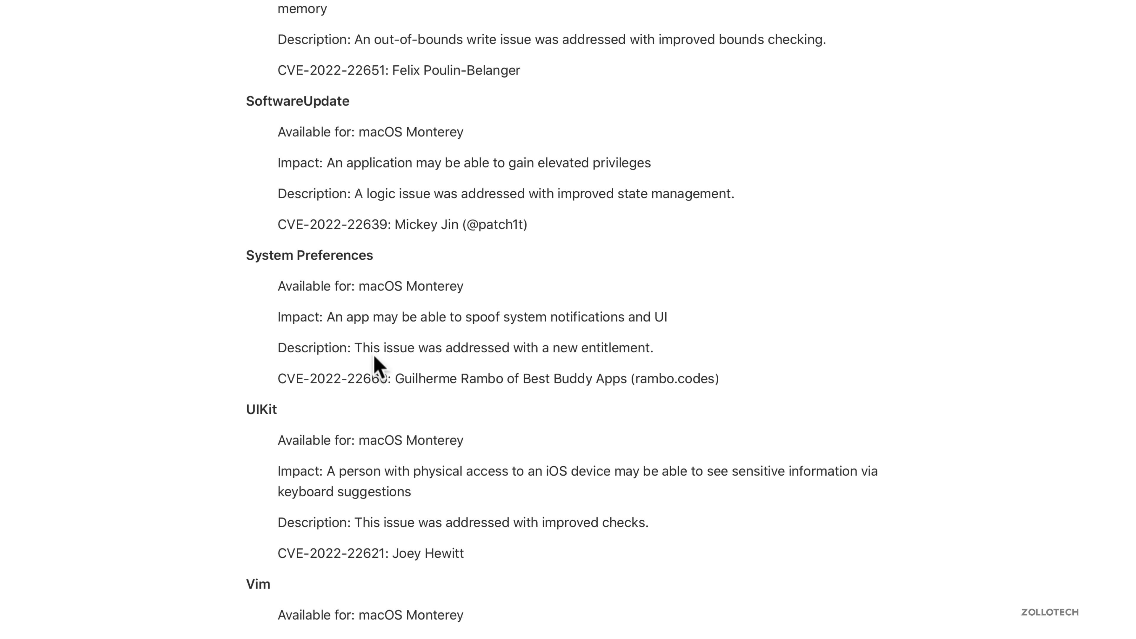
mouse_move(347, 353)
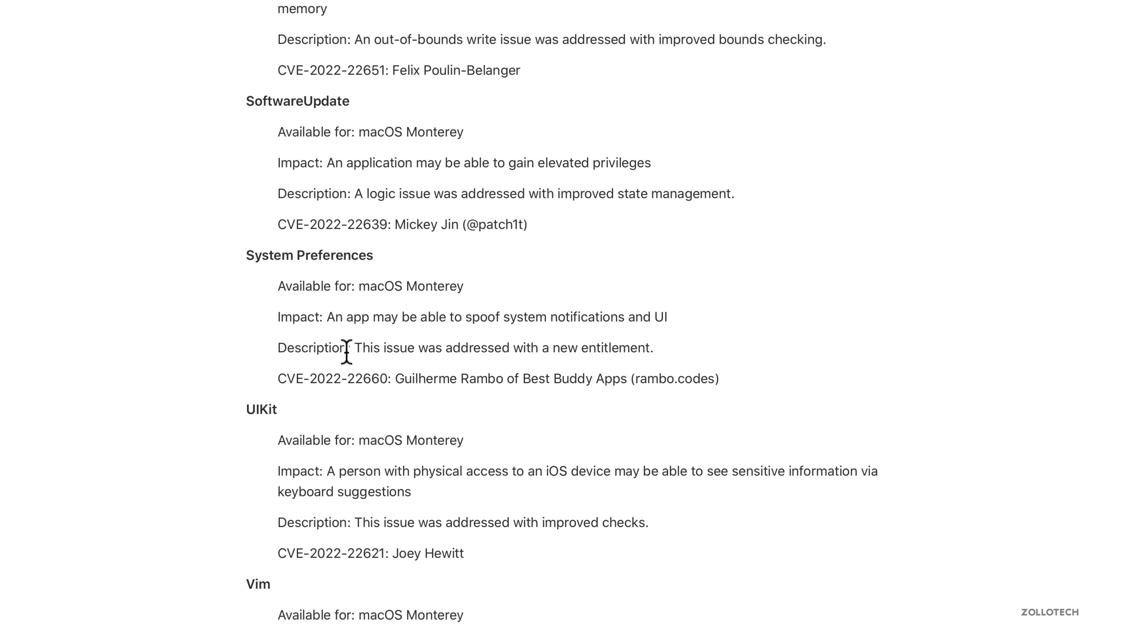
mouse_move(567, 343)
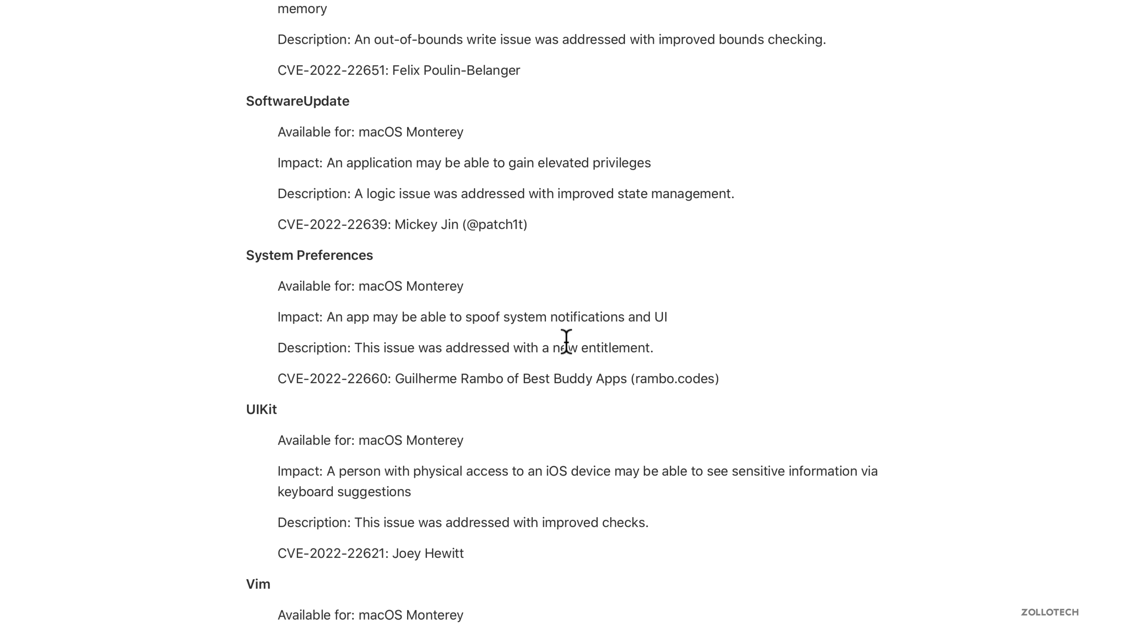
mouse_move(401, 386)
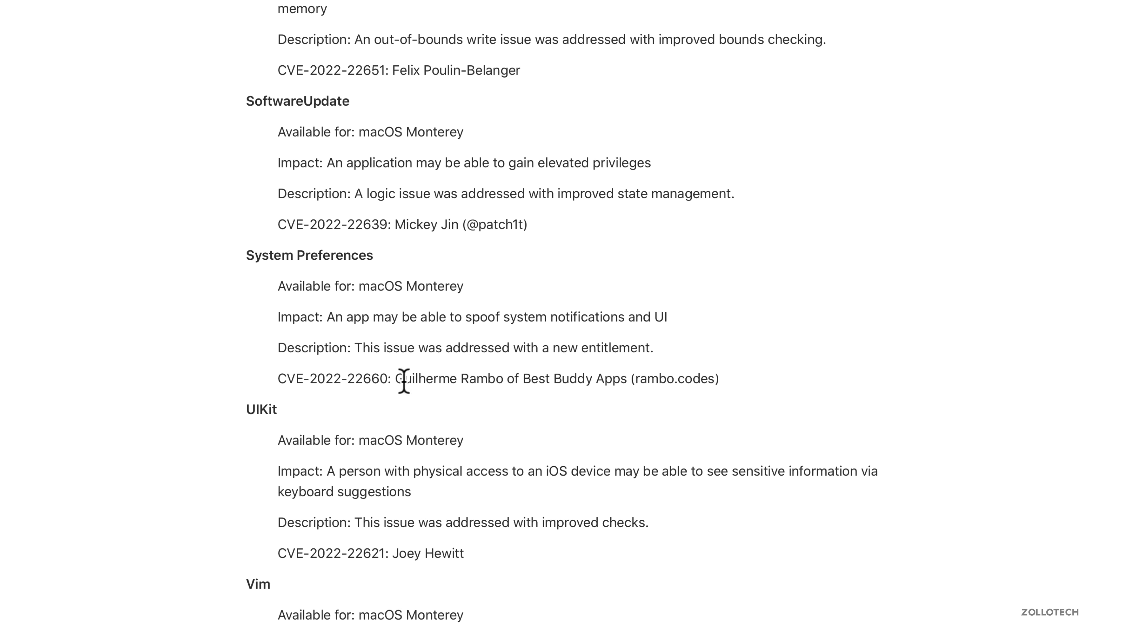
mouse_move(454, 404)
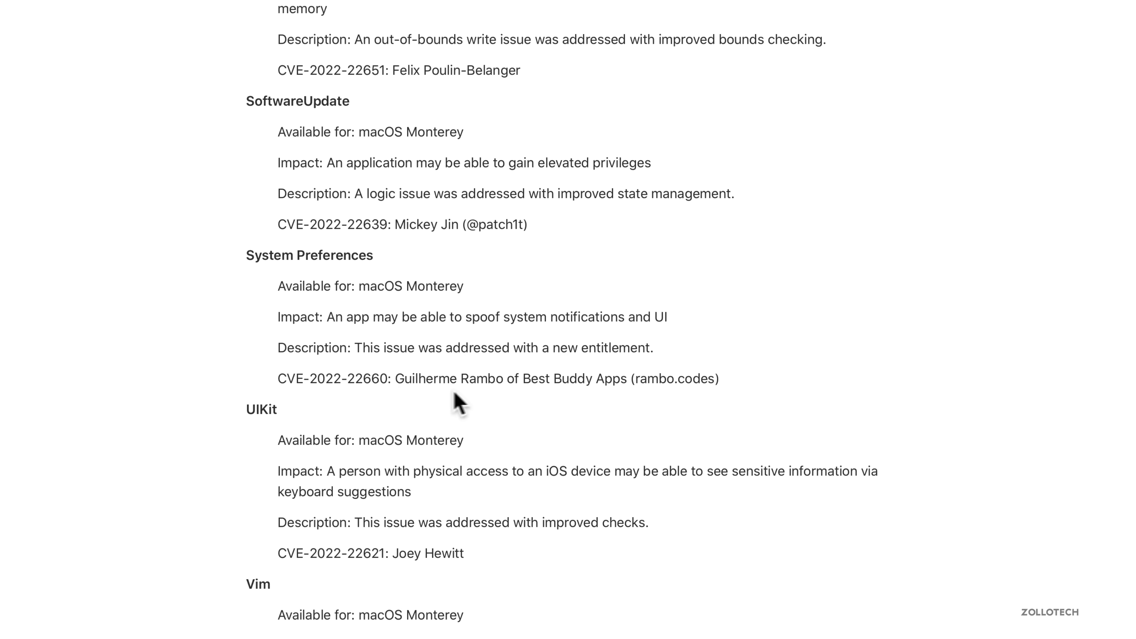
mouse_move(626, 379)
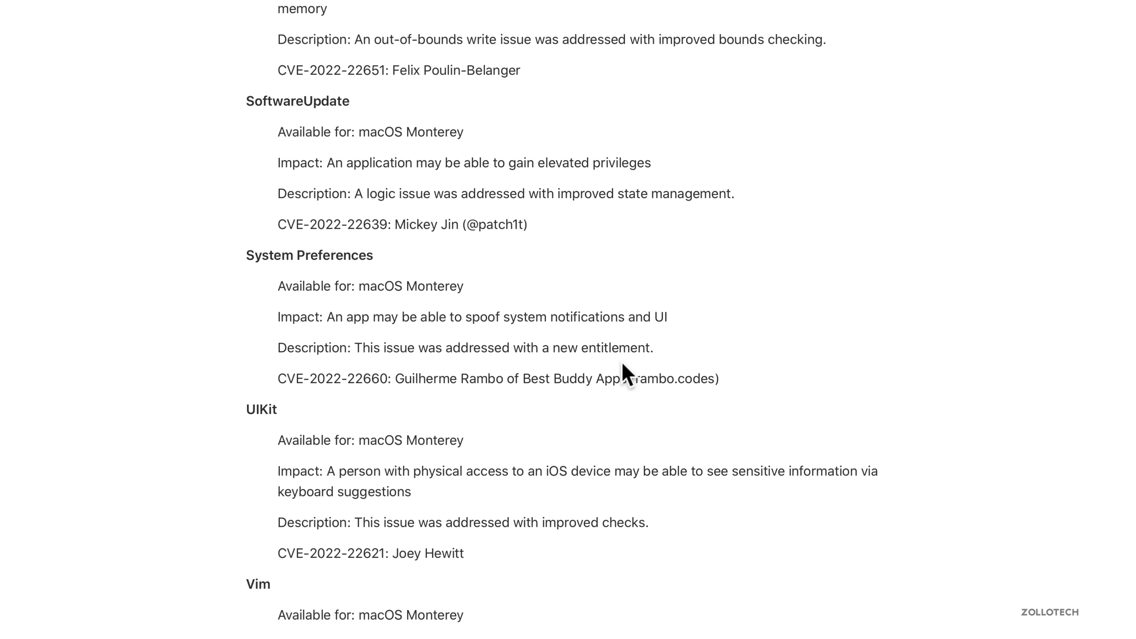
mouse_move(654, 410)
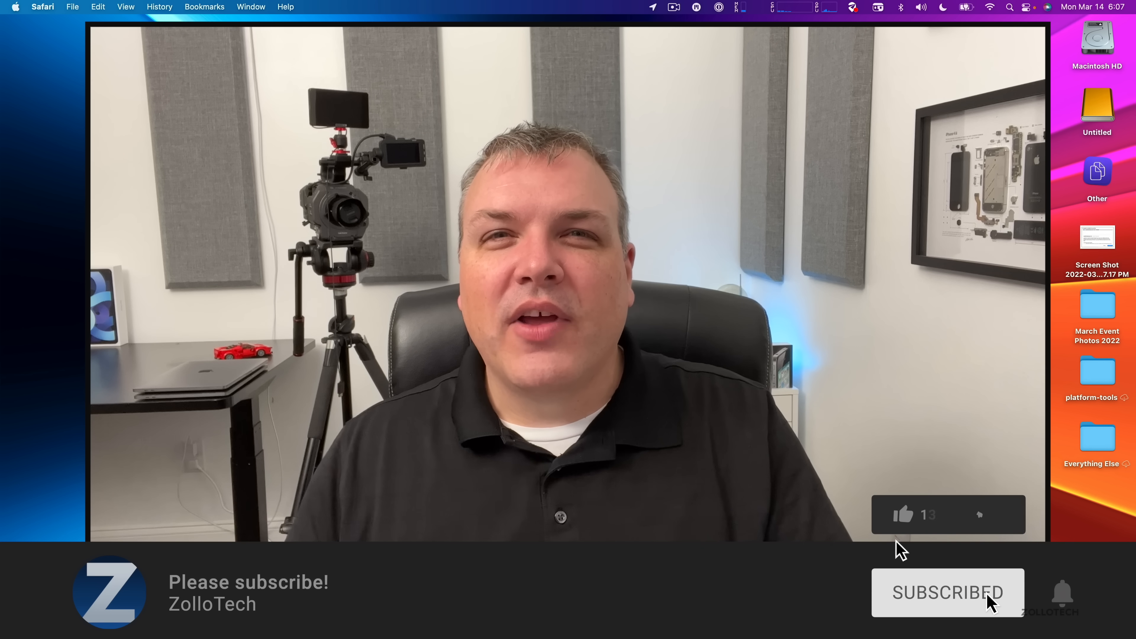
left_click(902, 515)
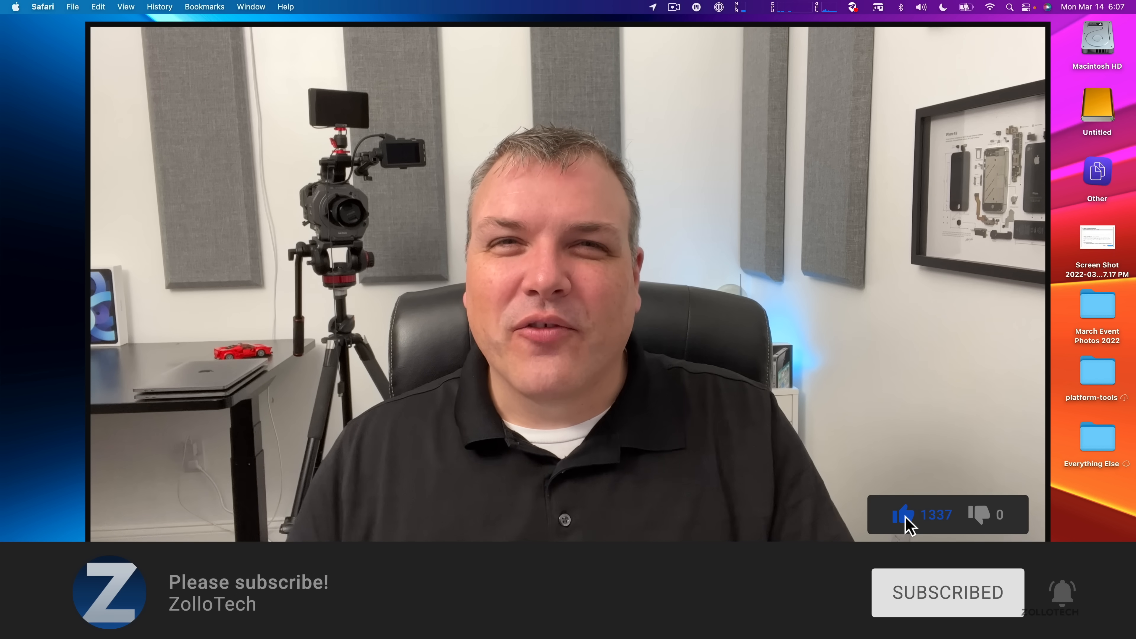